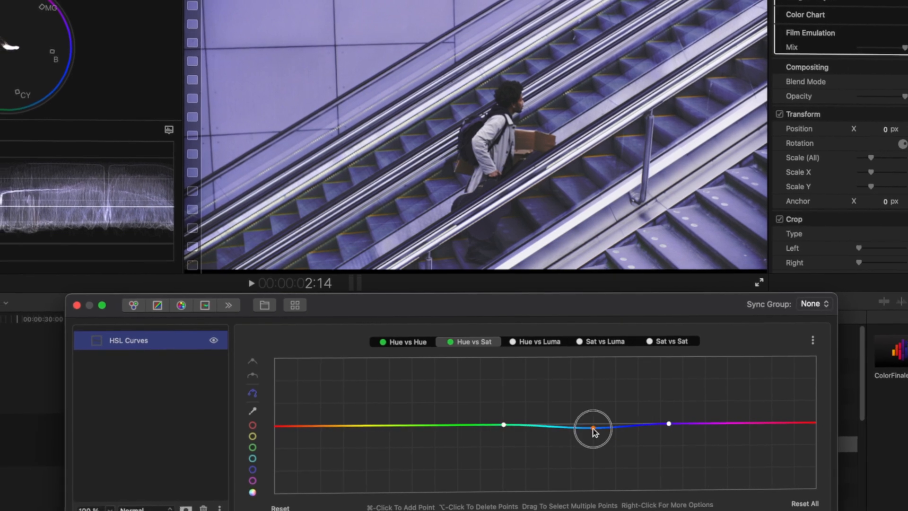
Show the Hue vs Luma curve for the purple-tinted escalator shot in the HSL Curves layer.
click(539, 341)
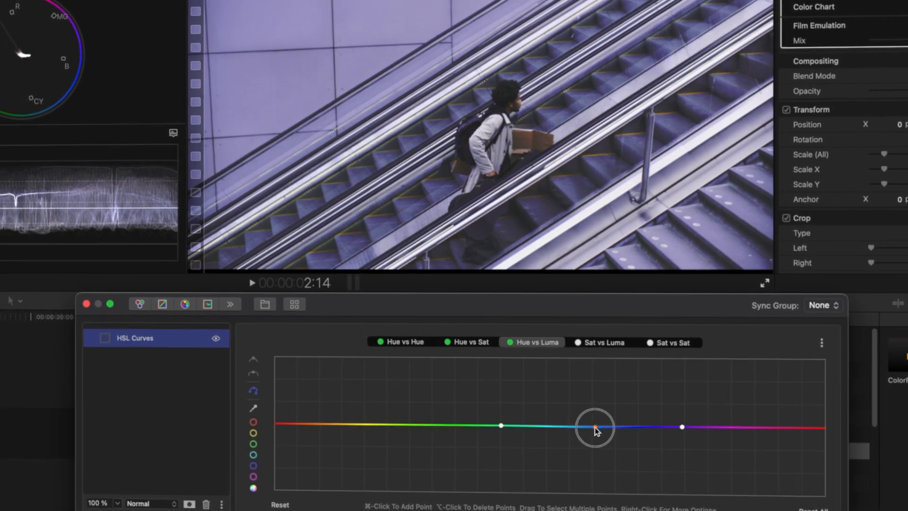
click(605, 342)
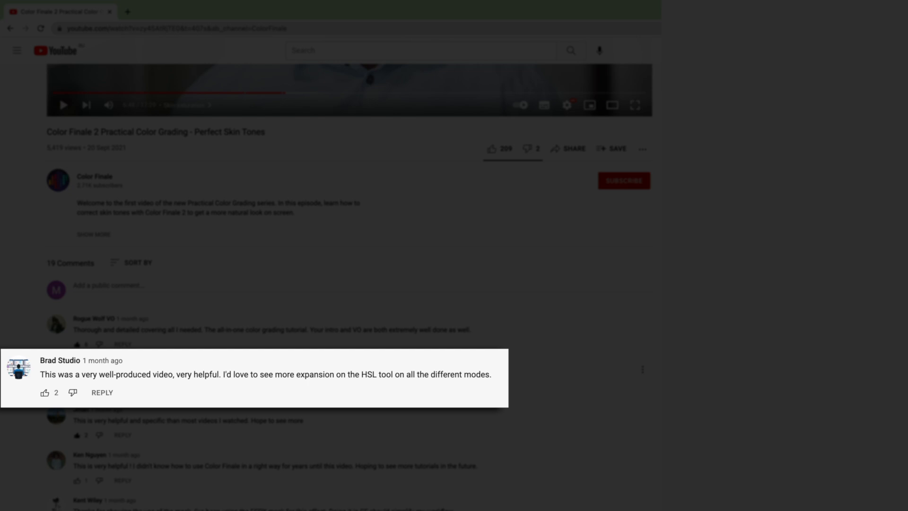
mouse_move(432, 125)
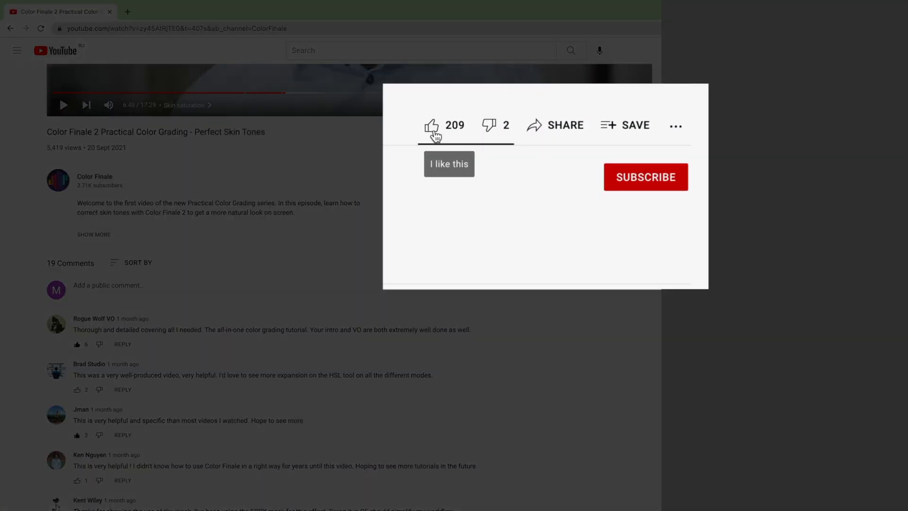
Like the skin tones video, subscribe to Color Finale and turn on channel notifications.
click(432, 124)
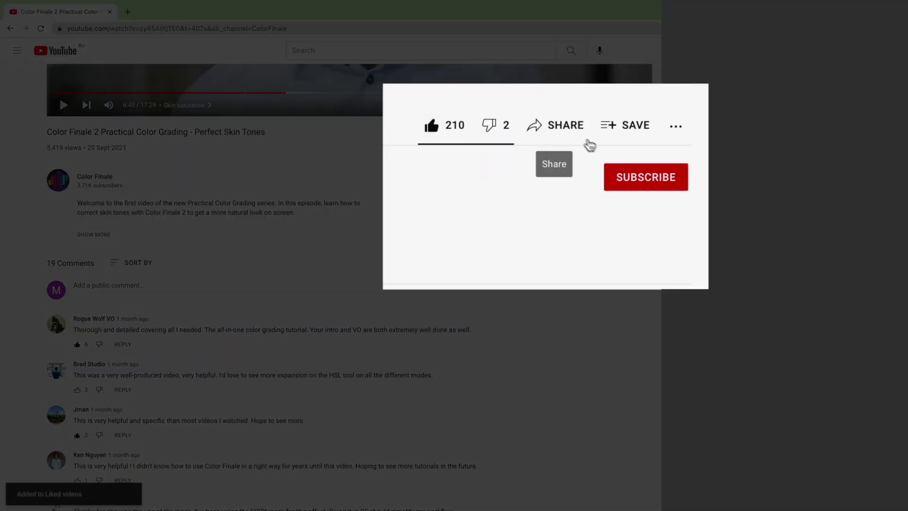
click(644, 176)
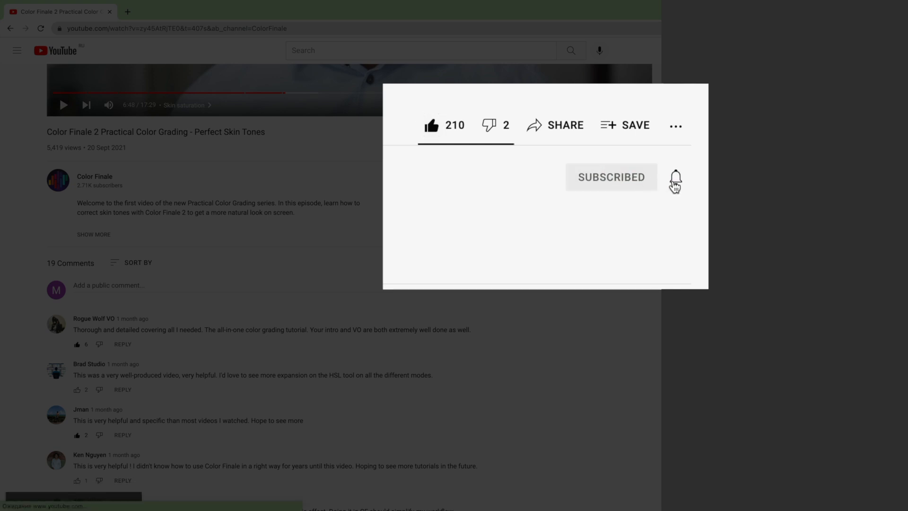
click(675, 177)
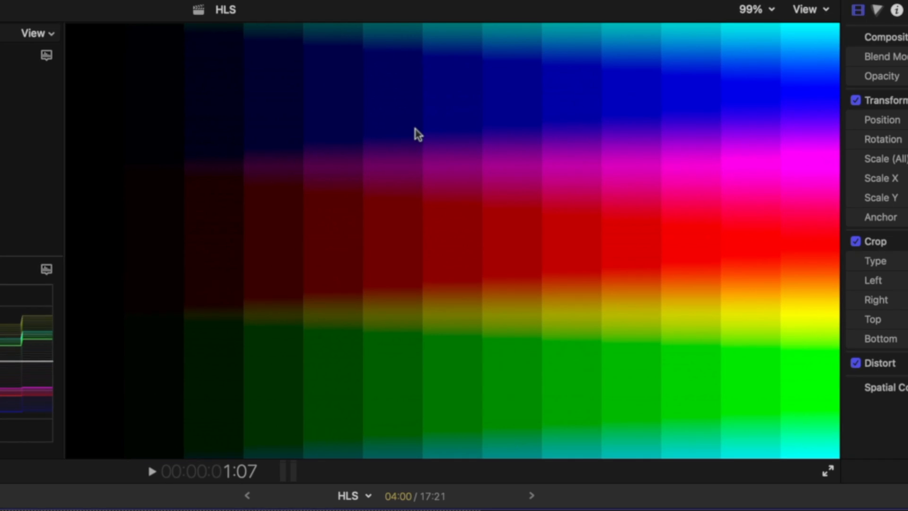
mouse_move(398, 367)
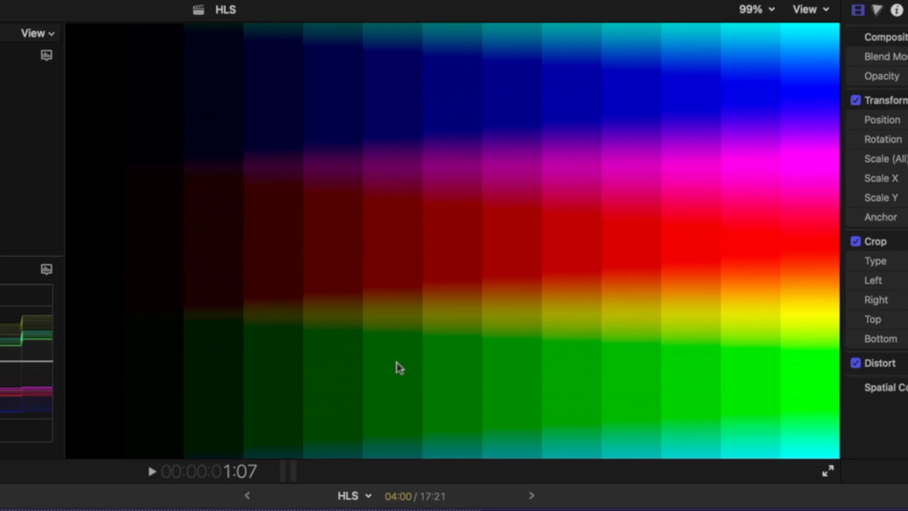
mouse_move(463, 45)
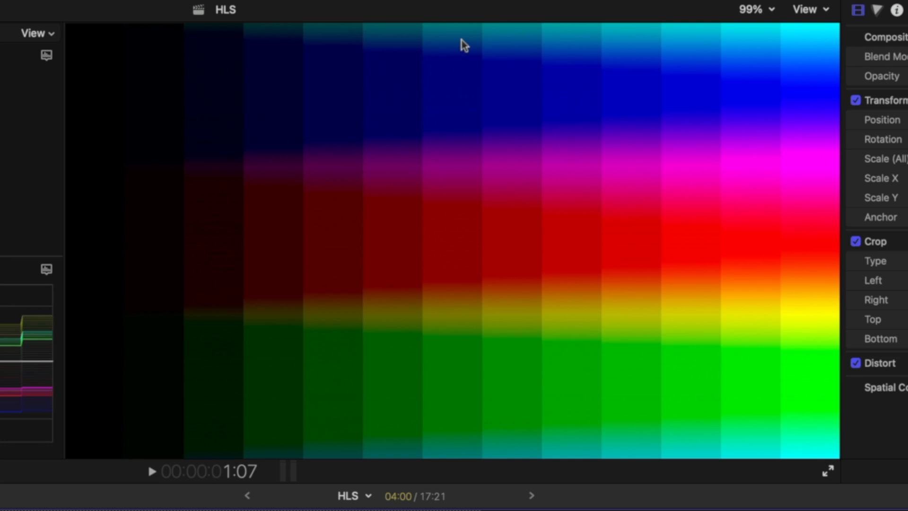
mouse_move(457, 325)
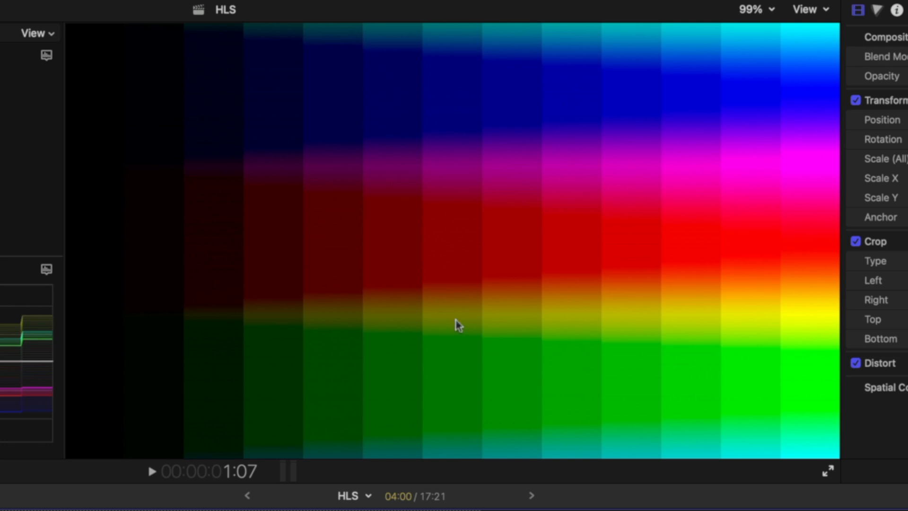
mouse_move(472, 458)
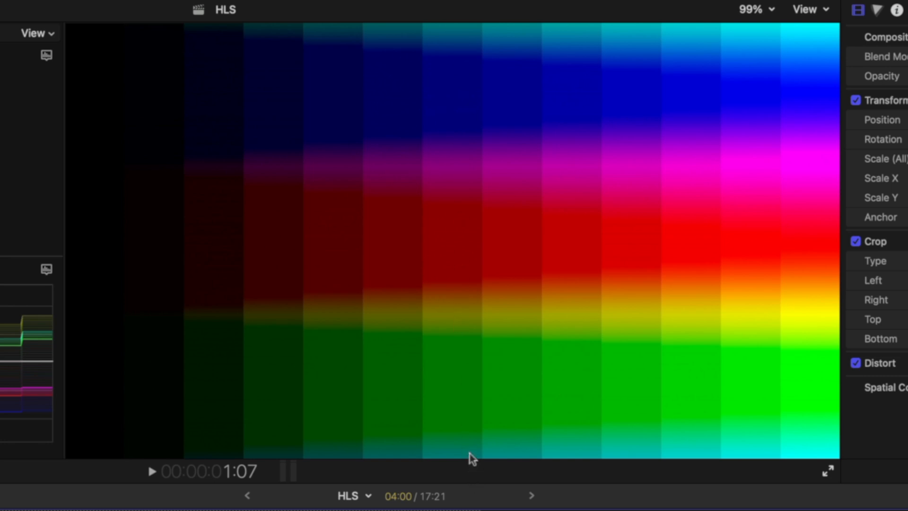
mouse_move(388, 366)
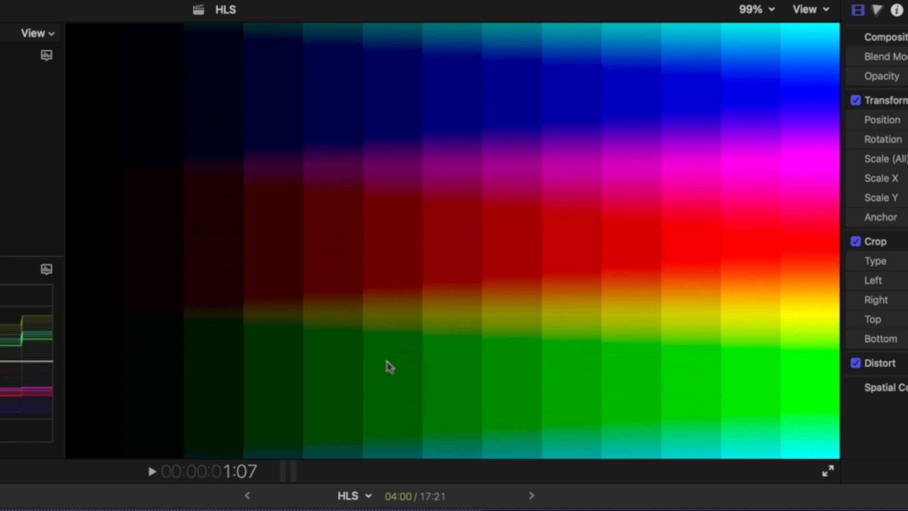
mouse_move(113, 302)
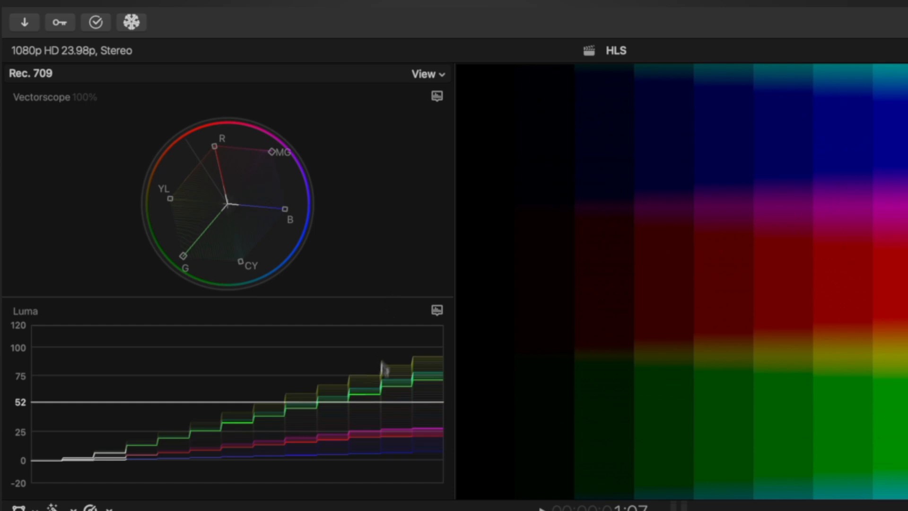
mouse_move(358, 330)
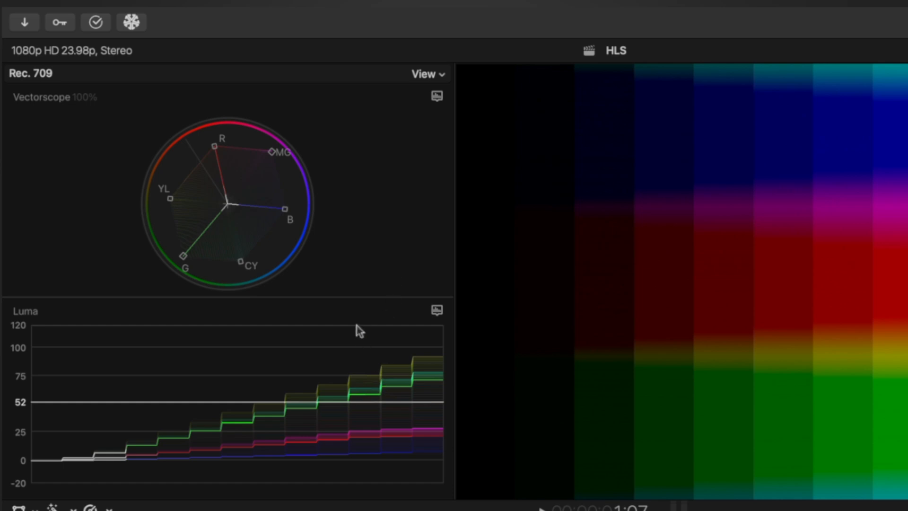
mouse_move(228, 151)
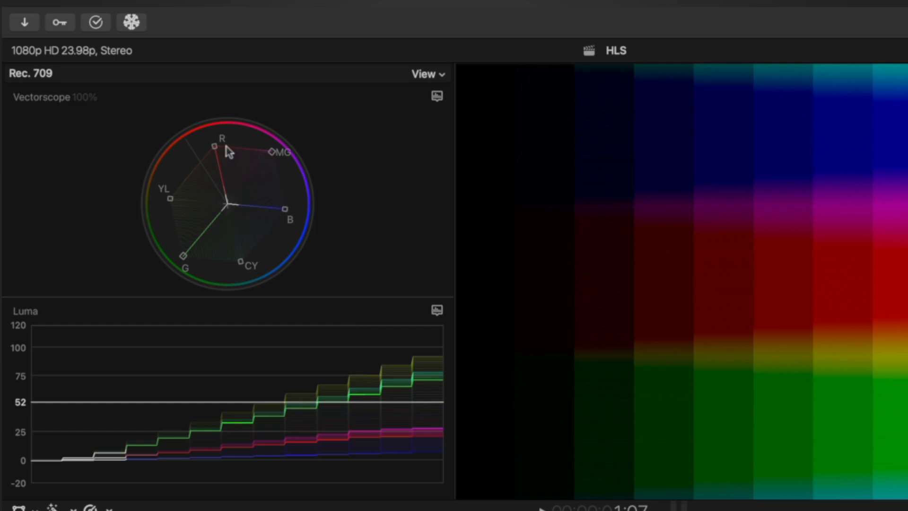
mouse_move(274, 226)
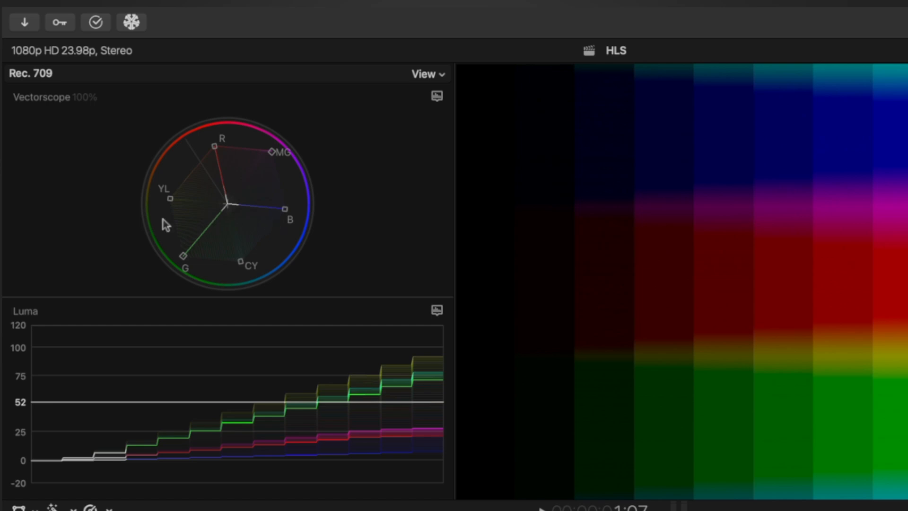
mouse_move(262, 148)
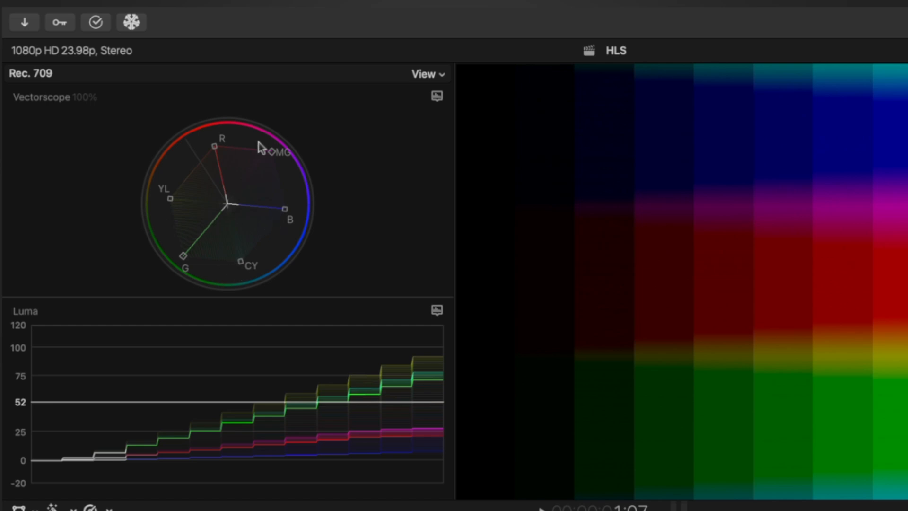
mouse_move(259, 387)
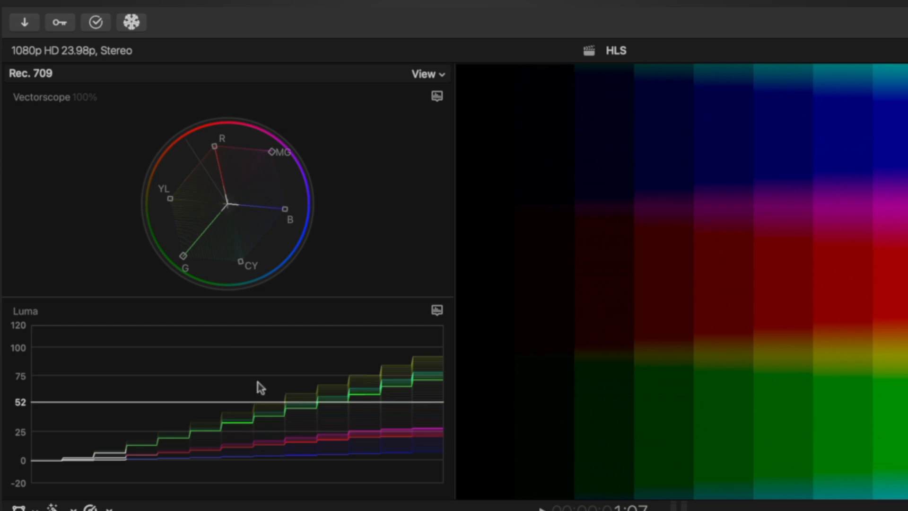
mouse_move(259, 395)
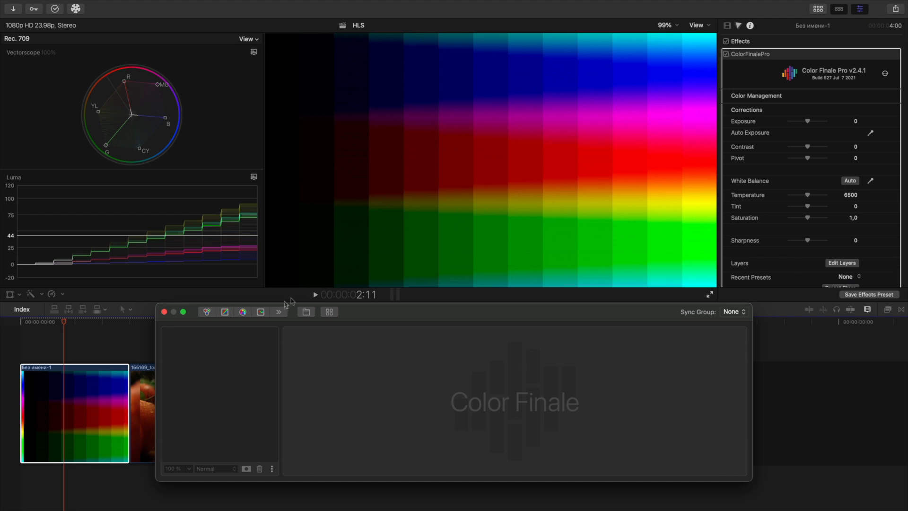
Add an HSL Curves layer and preview its Hue vs Sat, Hue vs Luma, Sat vs Luma and Sat vs Sat curves.
click(243, 311)
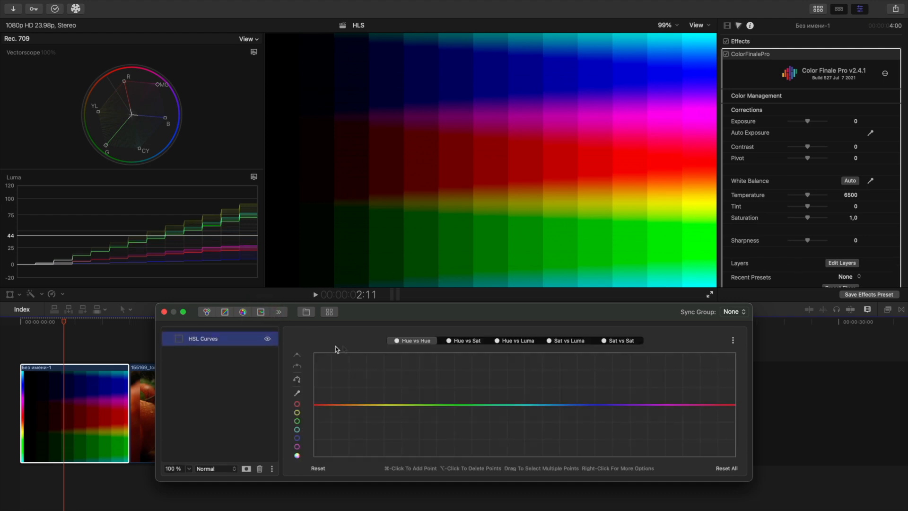
mouse_move(406, 365)
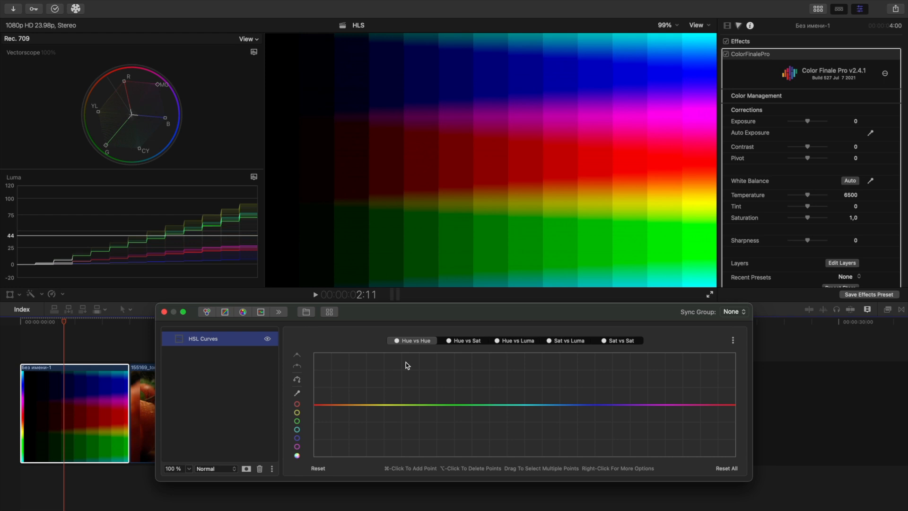
mouse_move(409, 348)
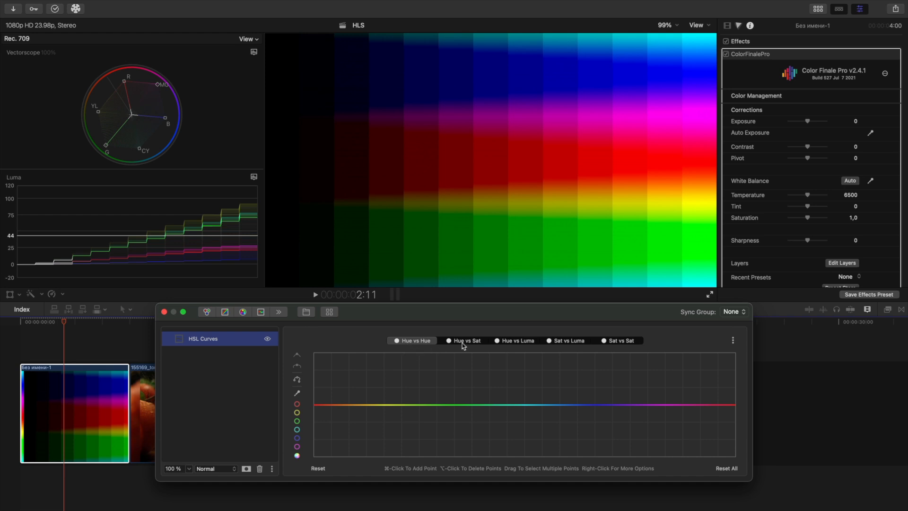
click(517, 341)
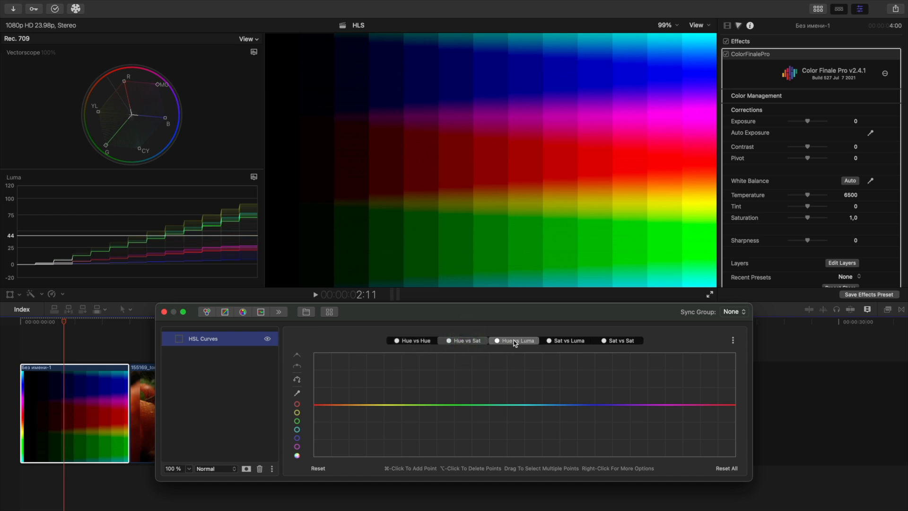
click(568, 341)
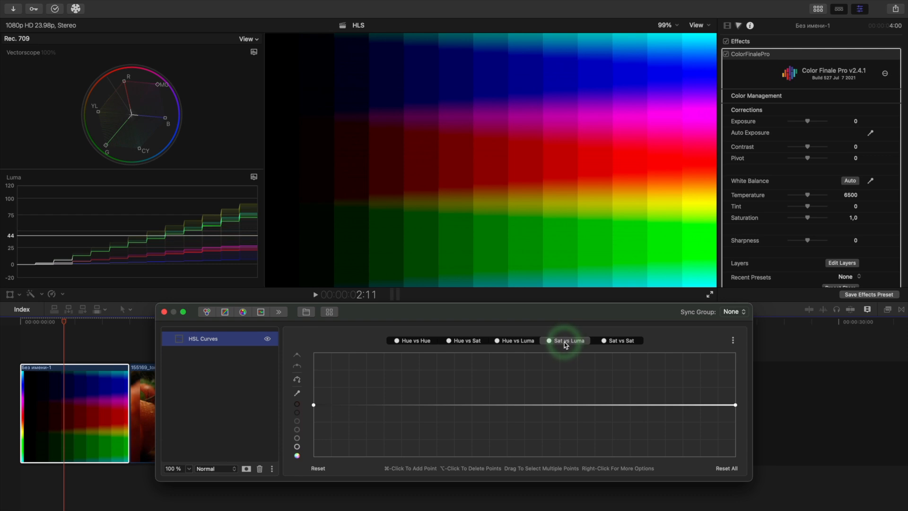
click(620, 339)
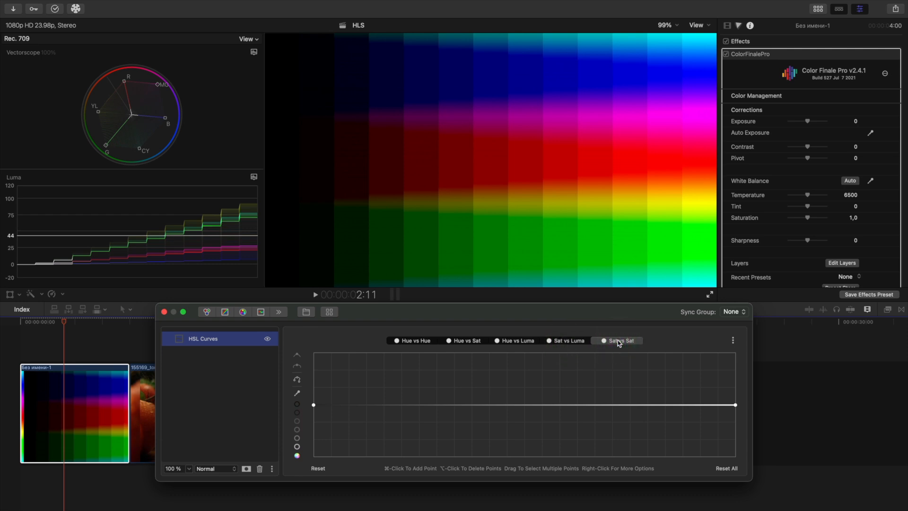
click(415, 341)
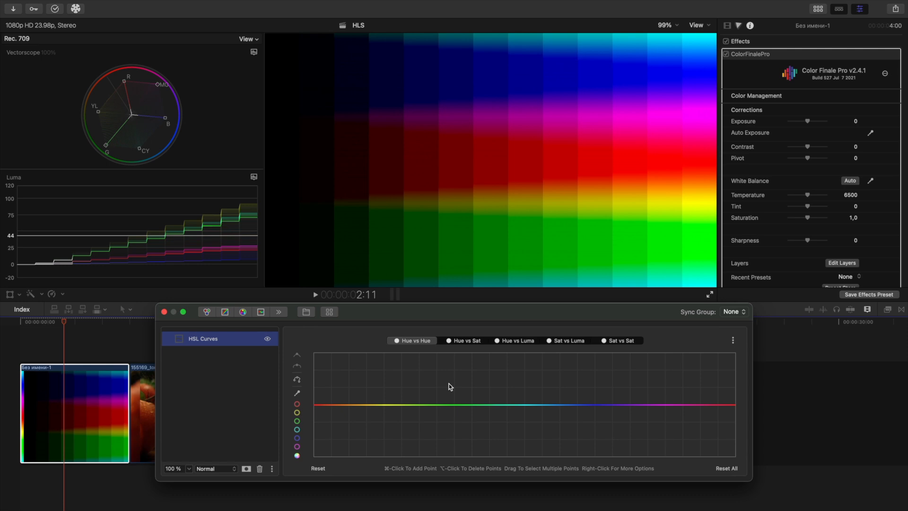
mouse_move(453, 408)
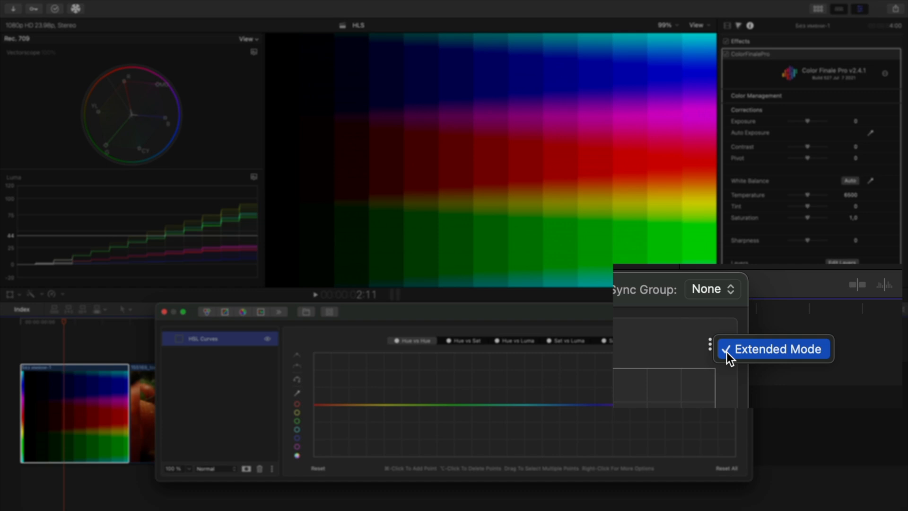
mouse_move(683, 350)
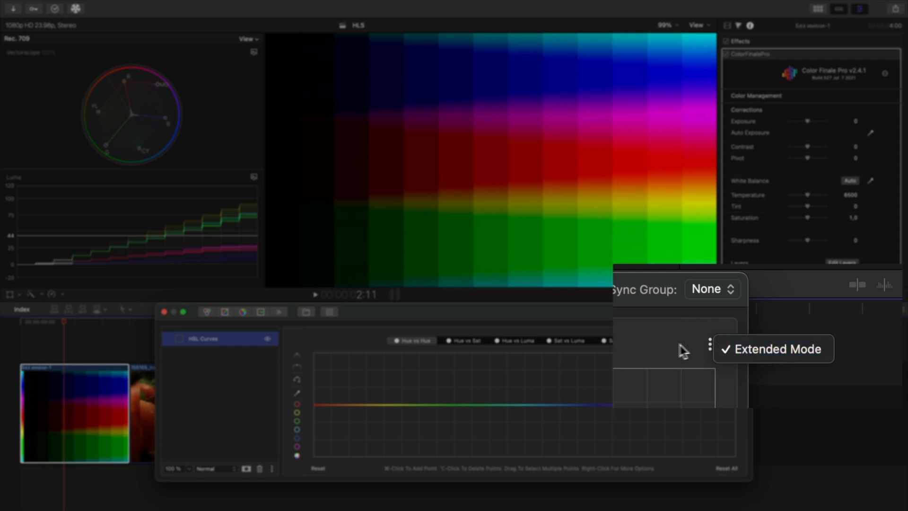
click(772, 349)
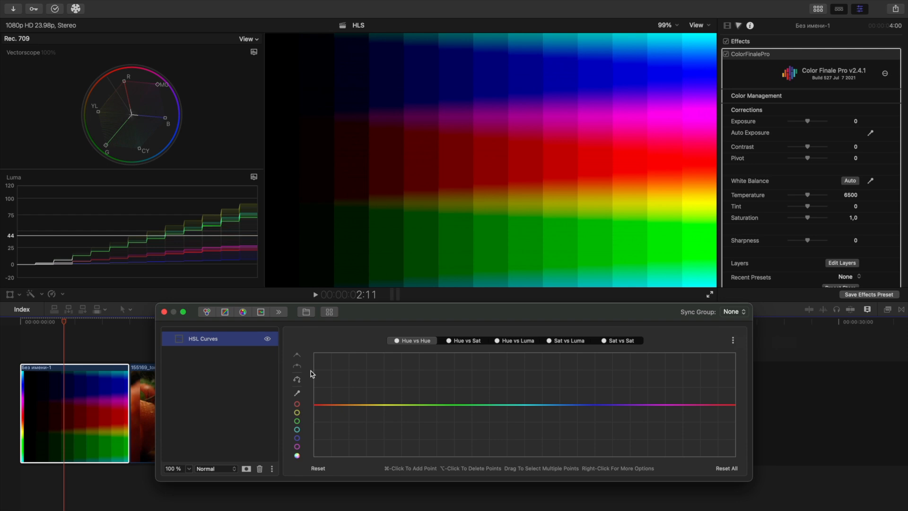
mouse_move(310, 372)
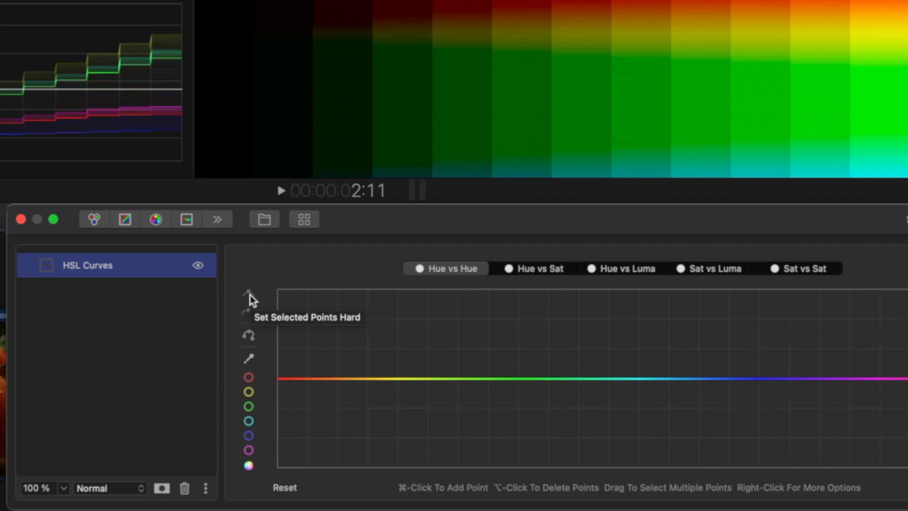
mouse_move(249, 316)
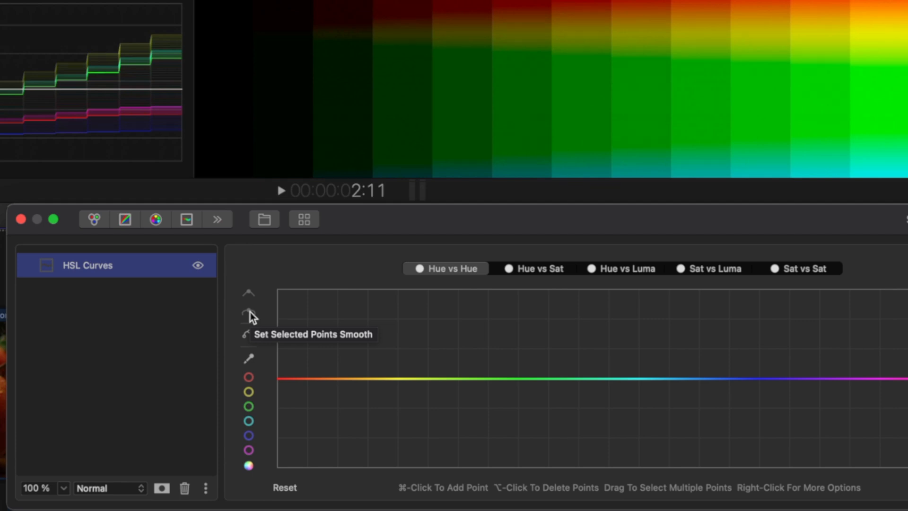
mouse_move(249, 336)
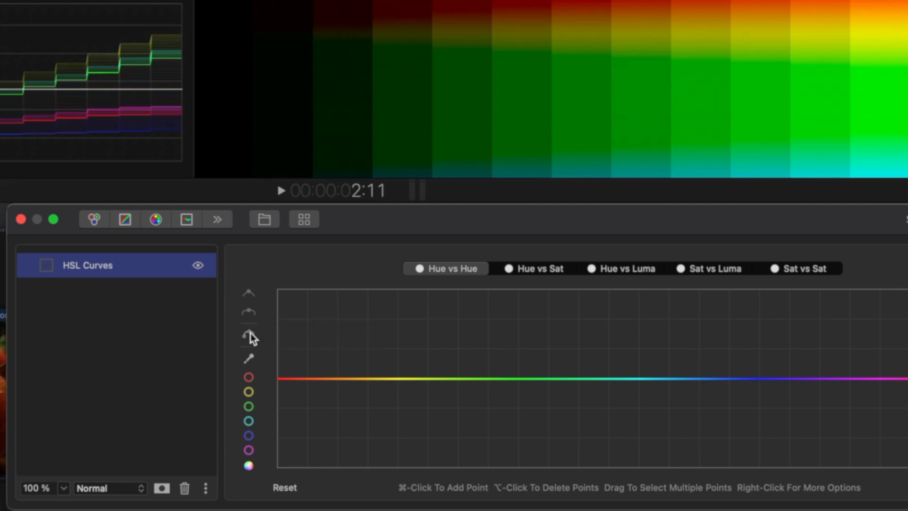
mouse_move(249, 336)
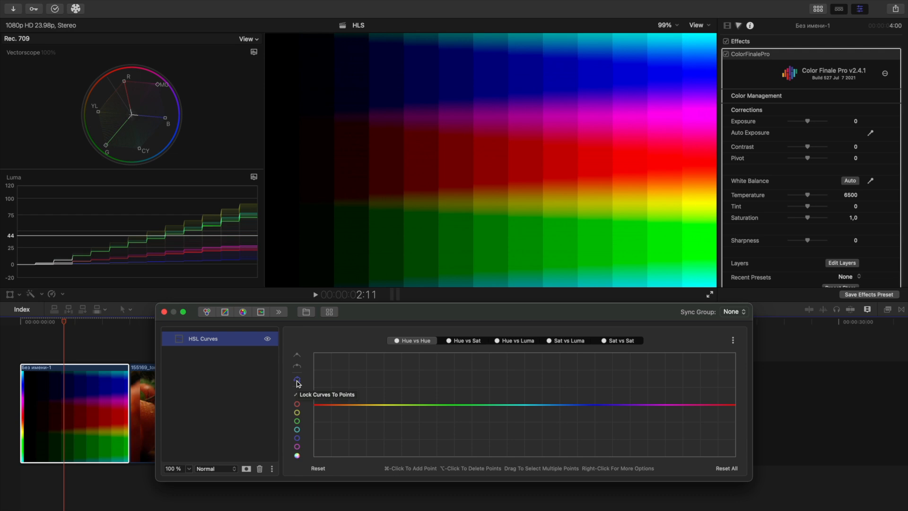
mouse_move(414, 409)
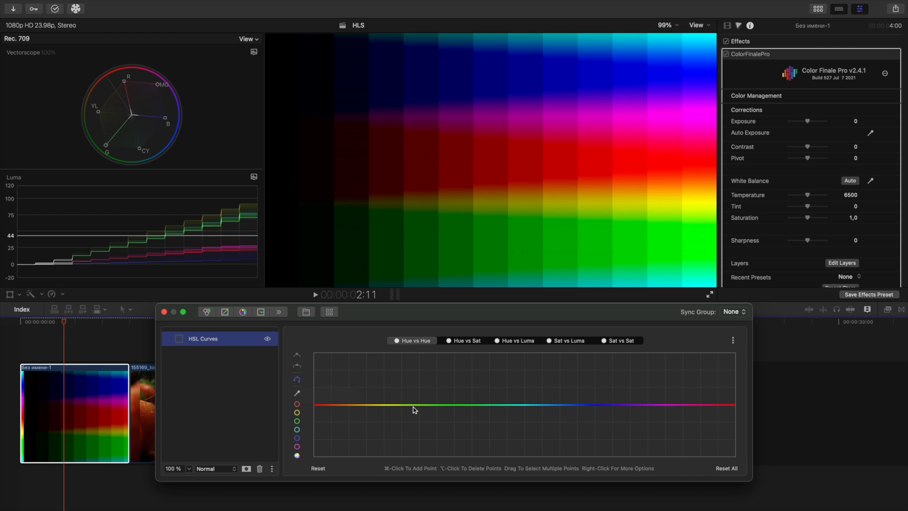
Anchor points either side of green on Hue vs Hue and raise a middle point toward cyan.
click(424, 404)
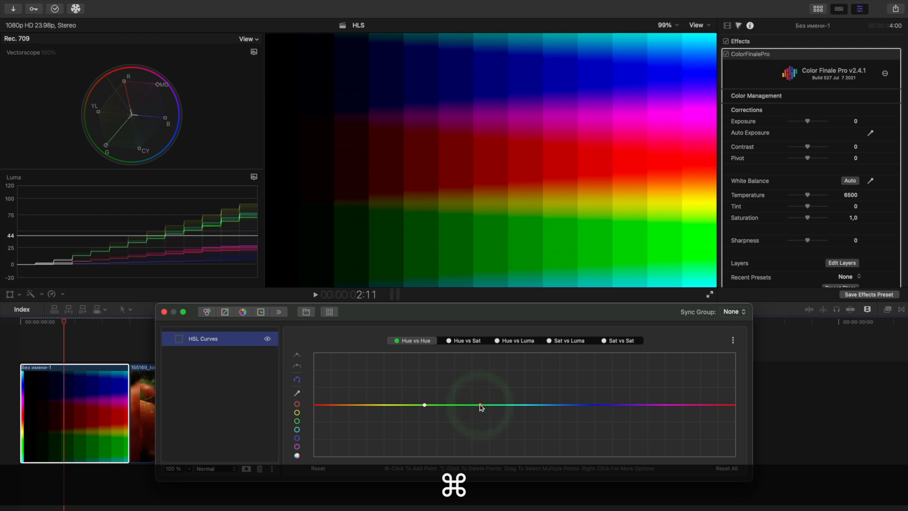
click(479, 405)
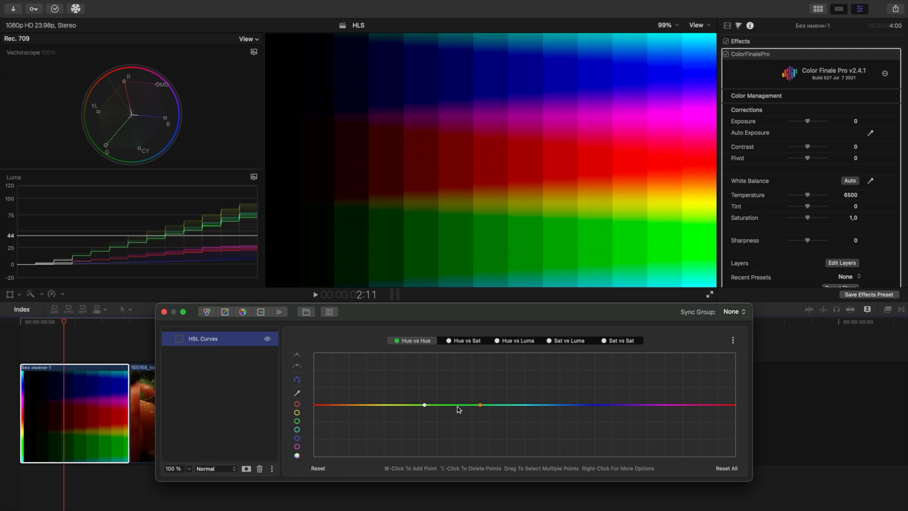
click(452, 405)
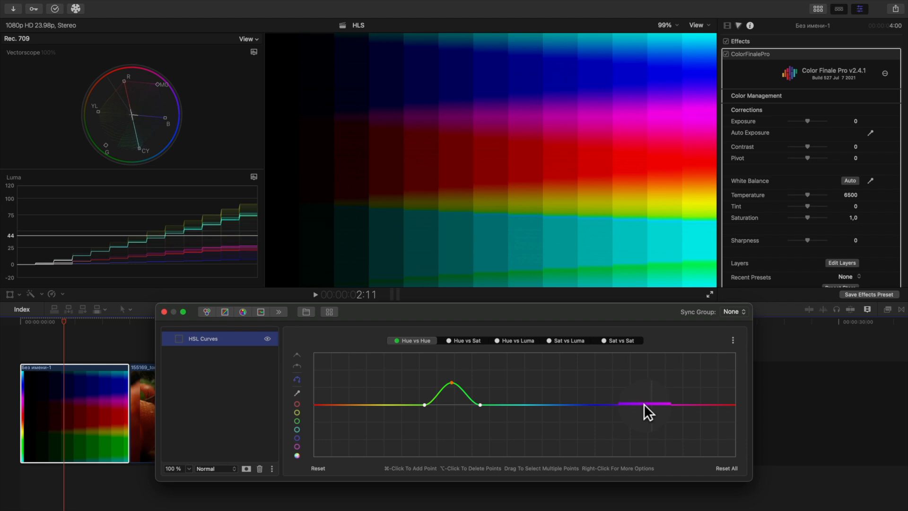
mouse_move(583, 411)
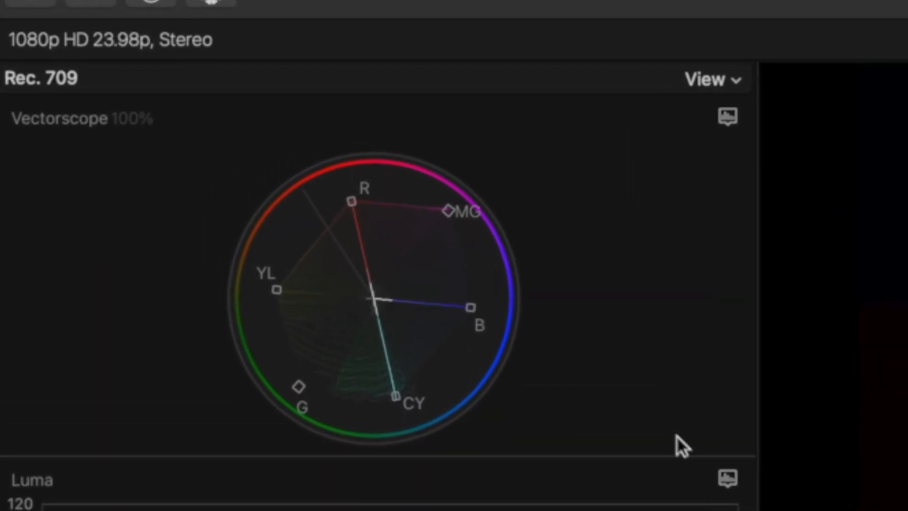
mouse_move(504, 325)
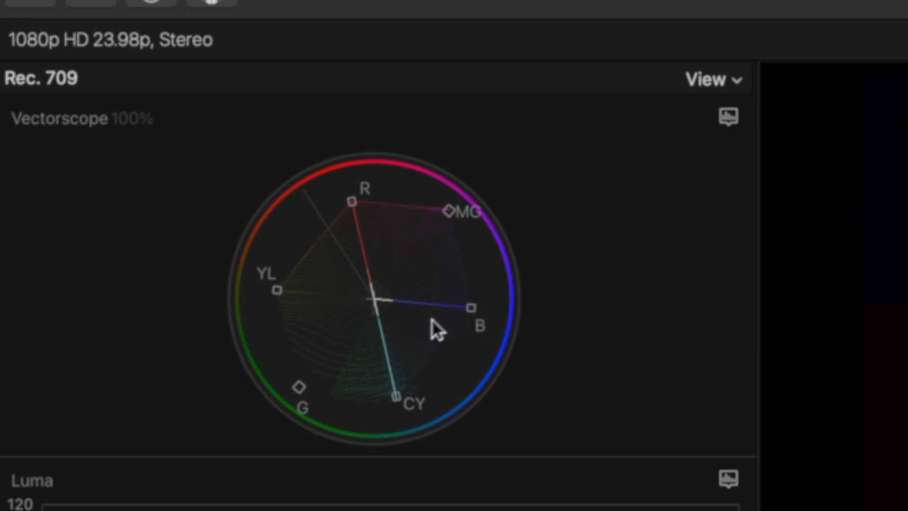
mouse_move(380, 321)
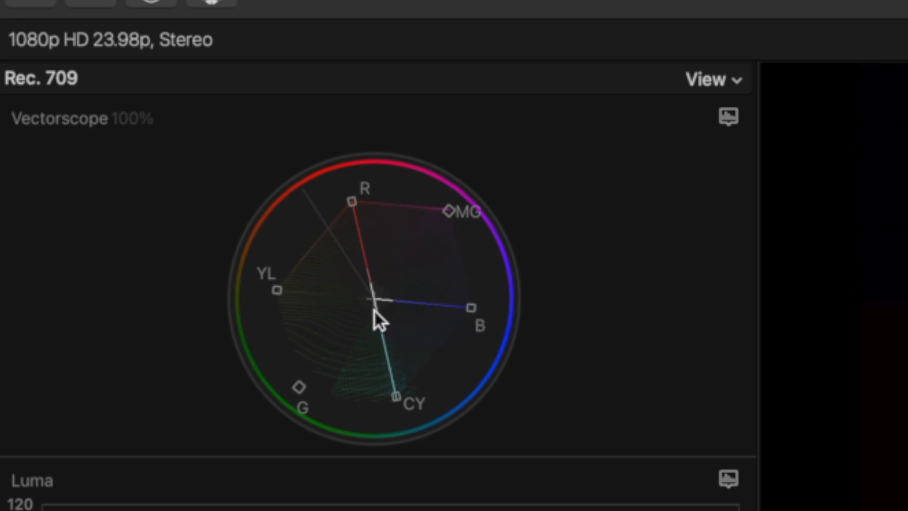
mouse_move(365, 423)
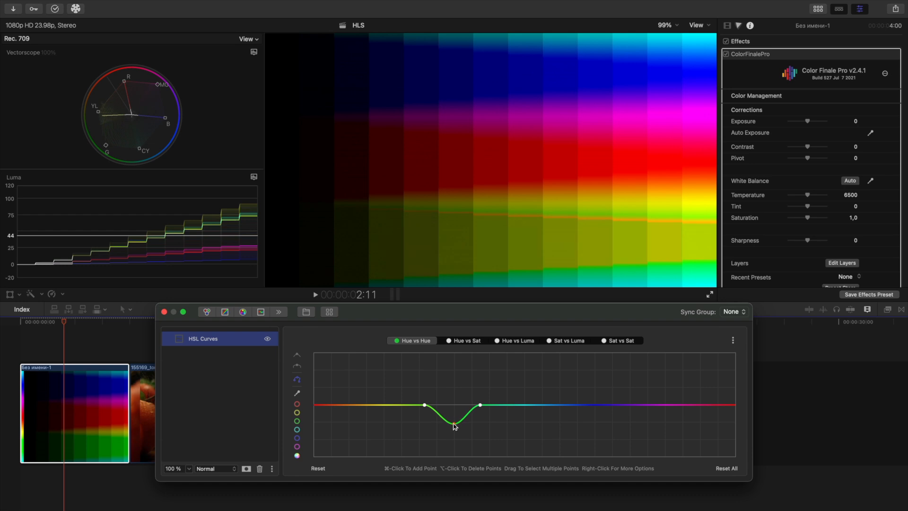
Add an orange-yellow point and stretch the raised curve's falloff further into cyan.
click(453, 426)
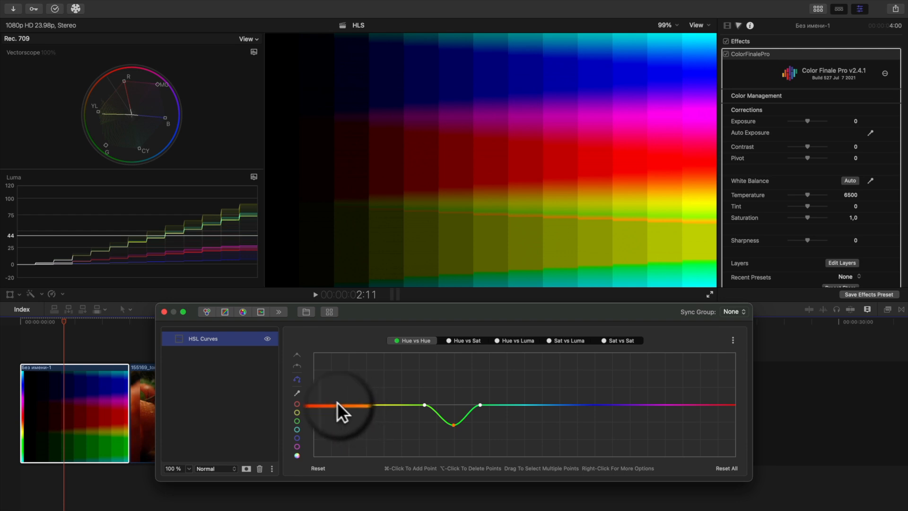
mouse_move(127, 125)
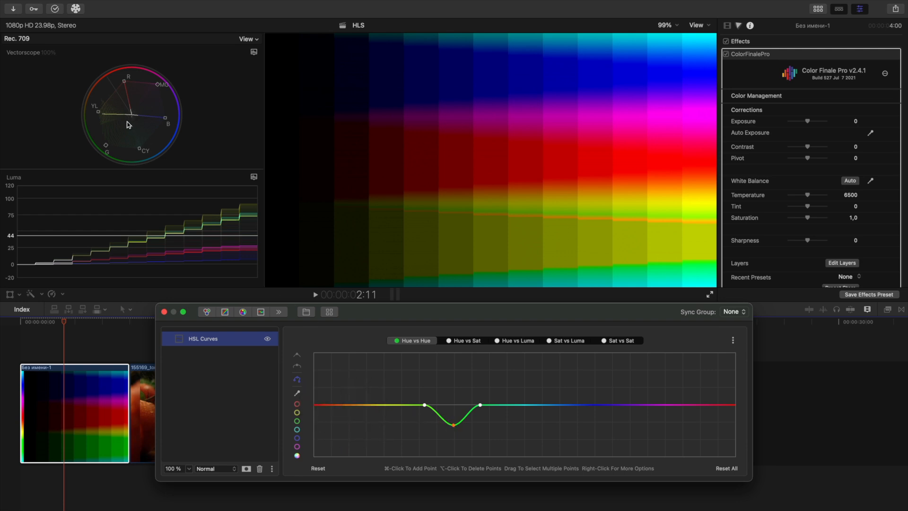
mouse_move(114, 108)
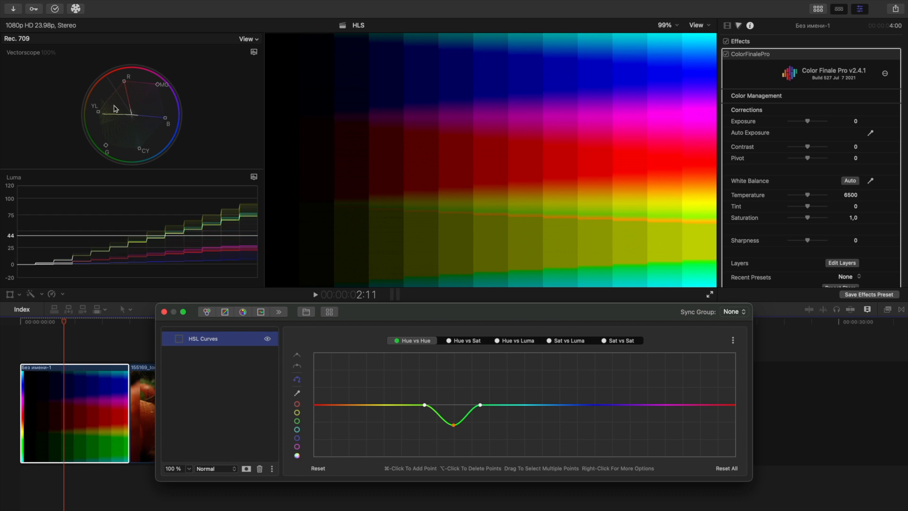
mouse_move(454, 422)
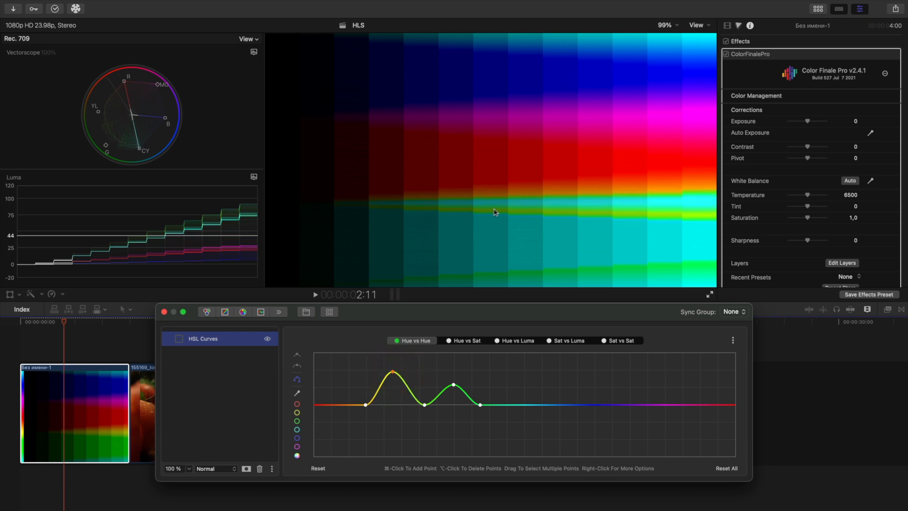
mouse_move(432, 361)
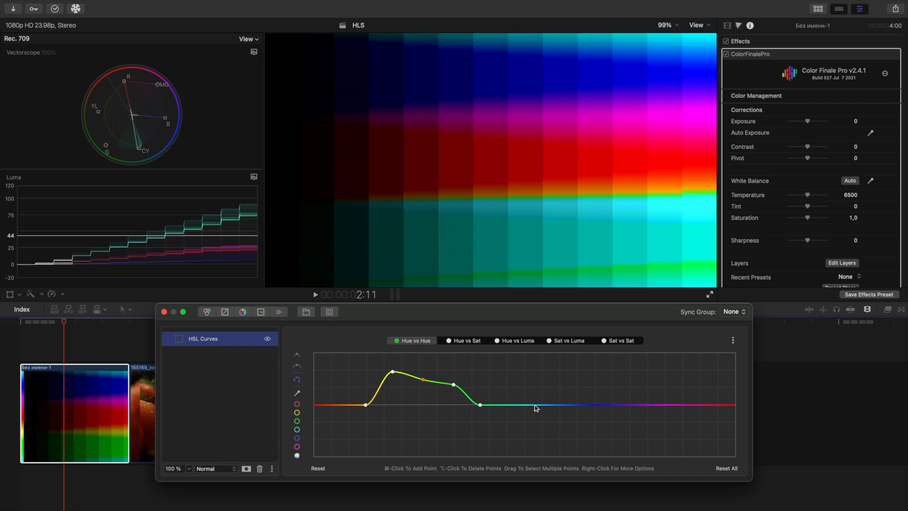
click(542, 405)
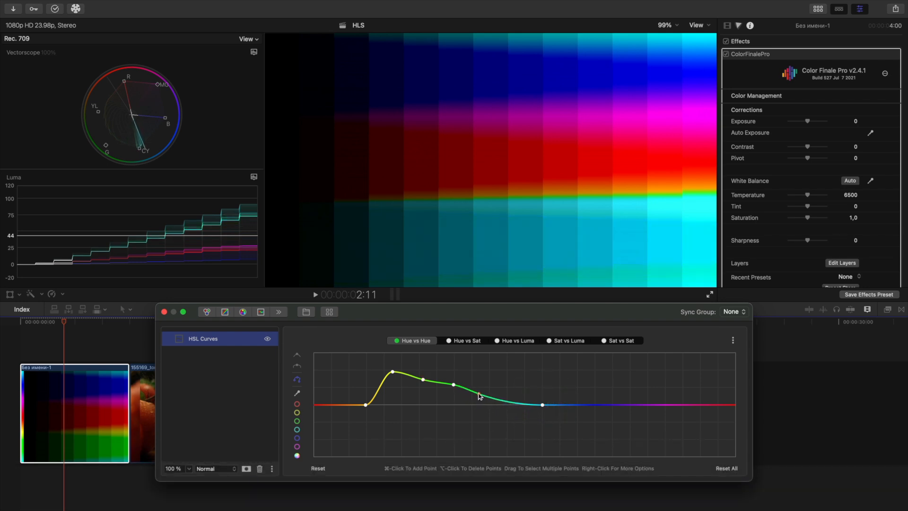
Delete the extra curve points one by one, then reset the whole Hue vs Hue curve flat.
click(479, 393)
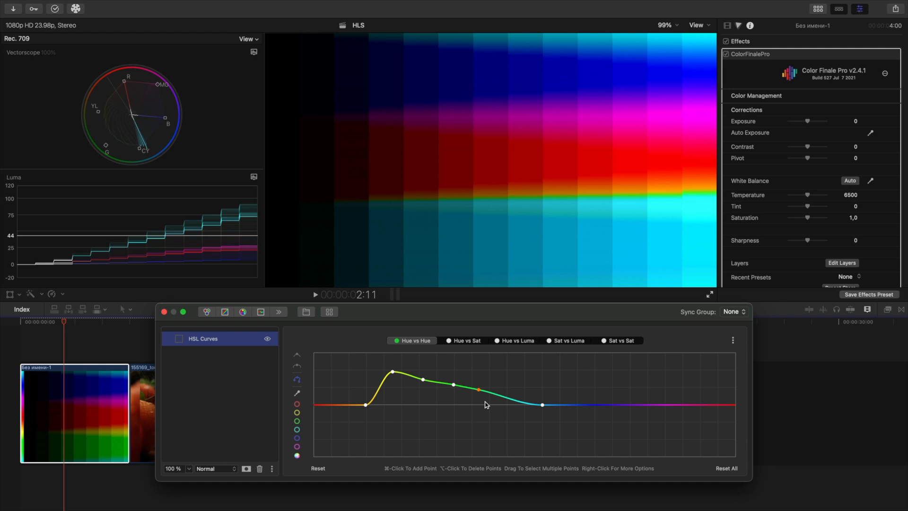
right_click(453, 372)
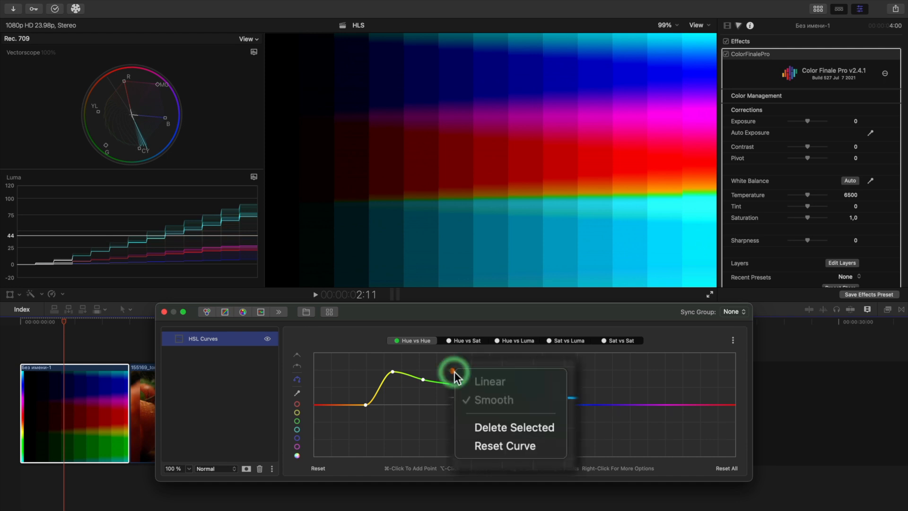
mouse_move(494, 426)
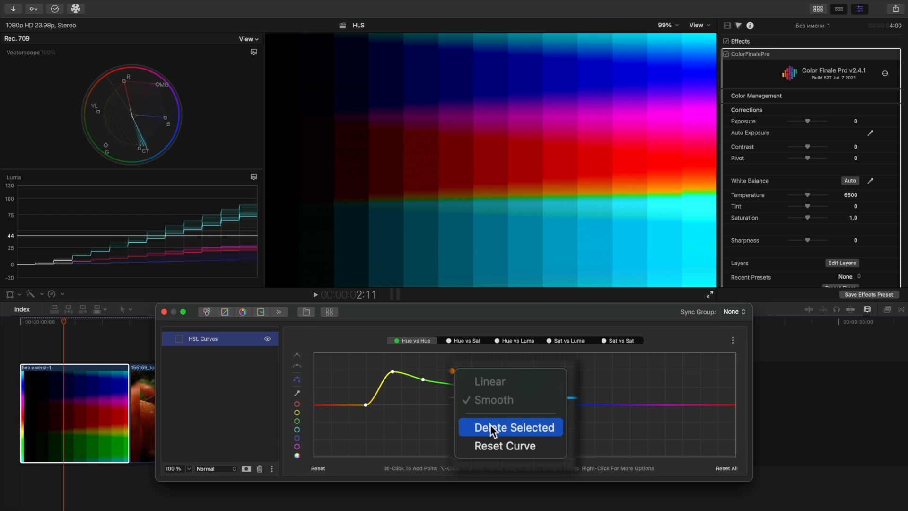
click(511, 426)
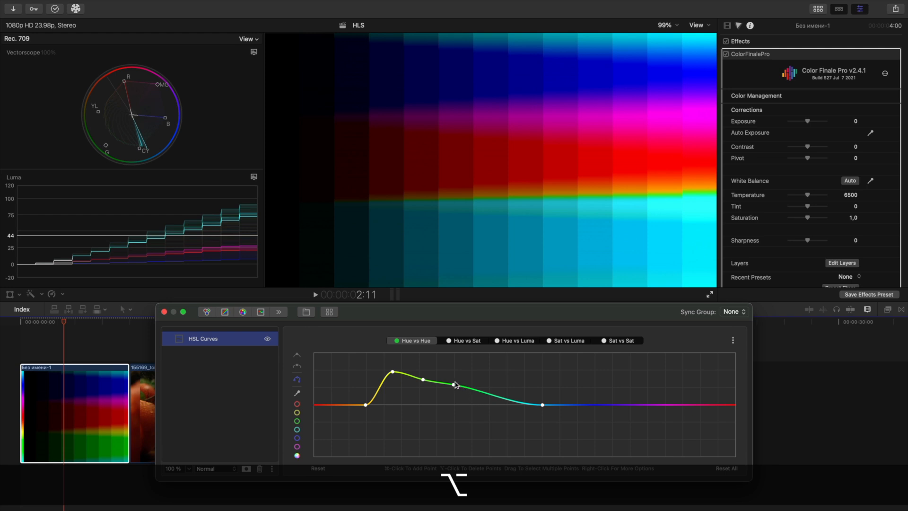
click(455, 385)
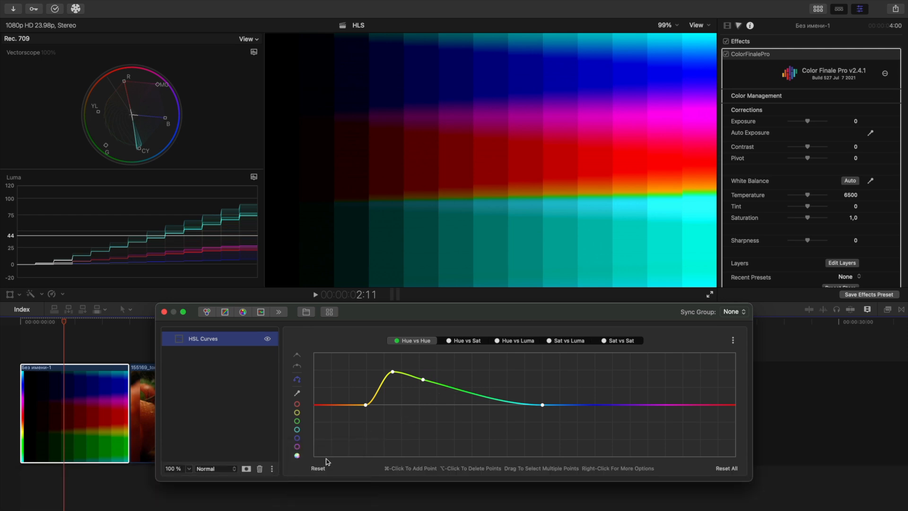
mouse_move(323, 408)
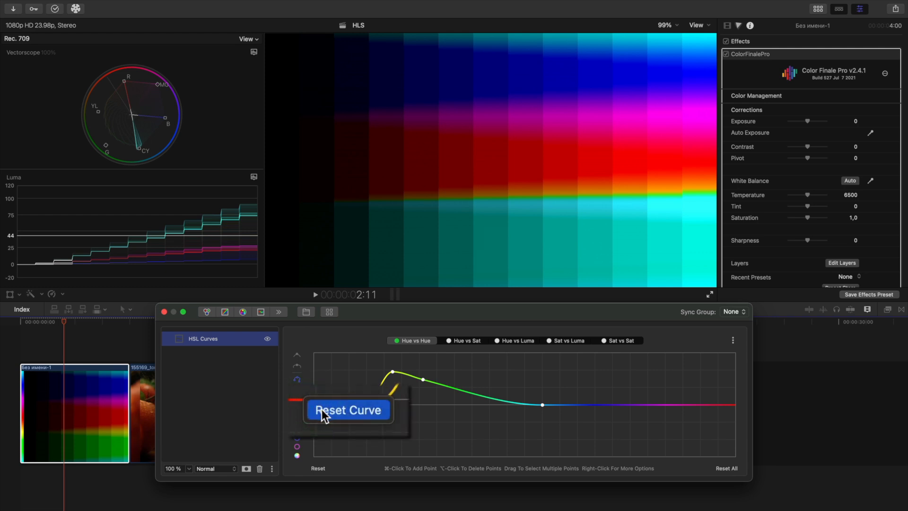
click(348, 410)
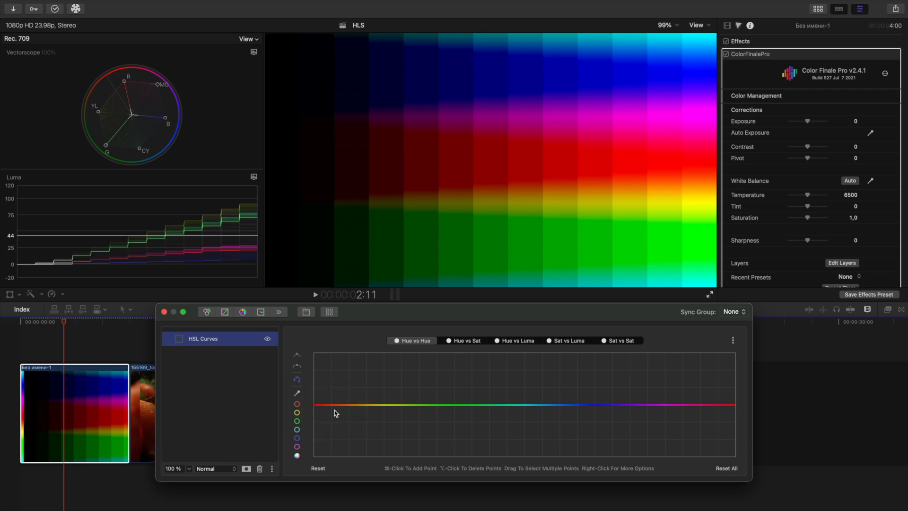
mouse_move(711, 468)
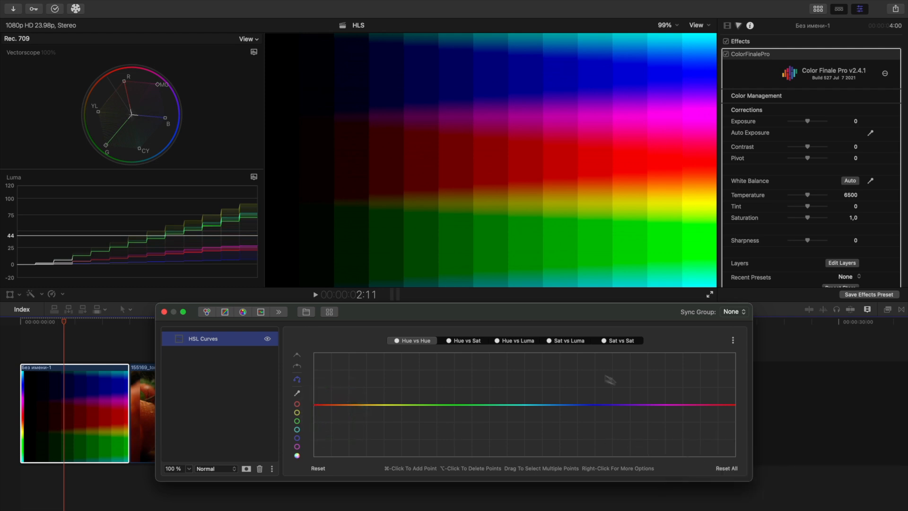
Return to Hue vs Hue, reset its points and add control points for every hue via the all-colours swatch.
click(512, 341)
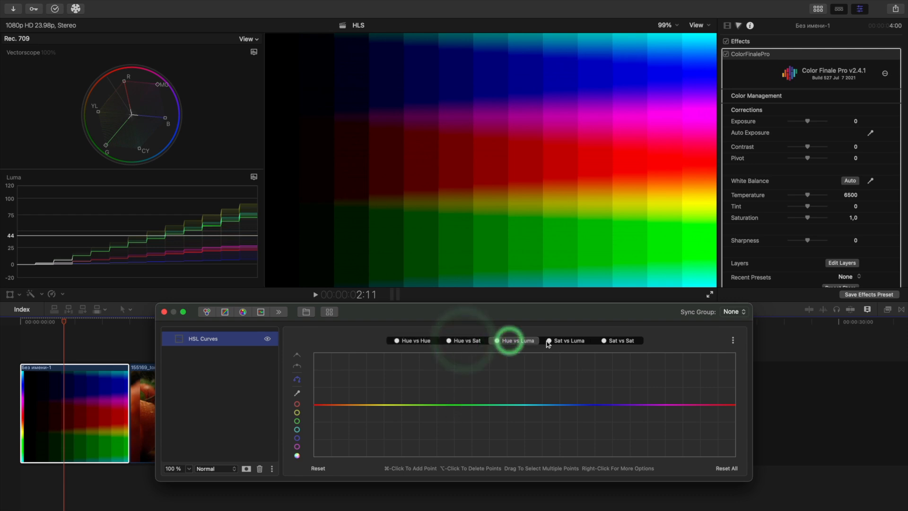
click(413, 340)
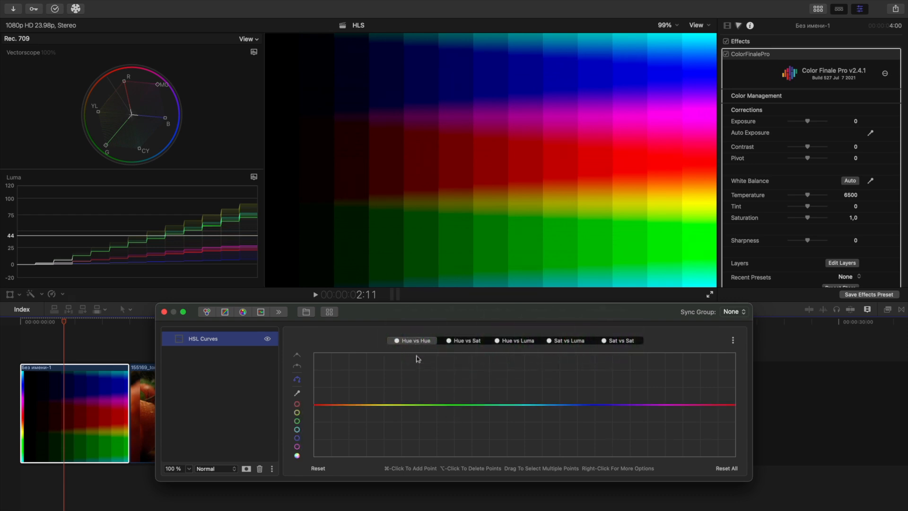
mouse_move(413, 377)
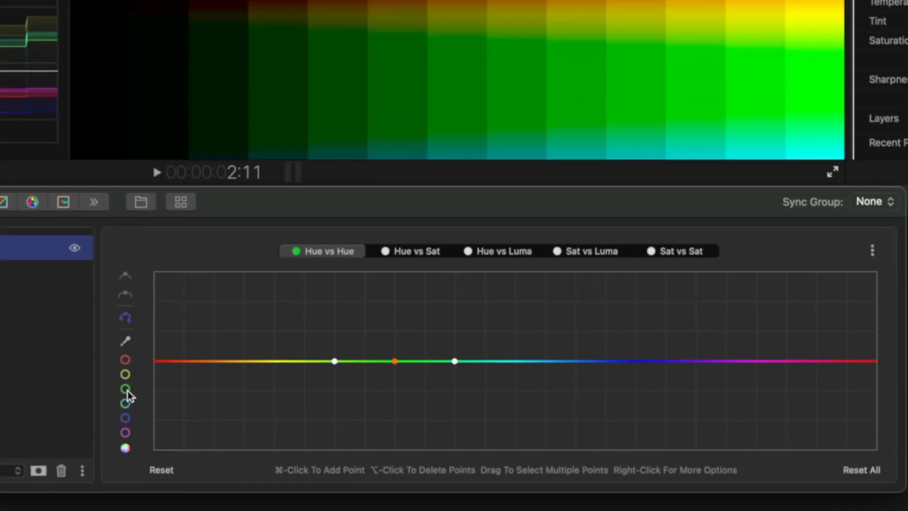
mouse_move(262, 388)
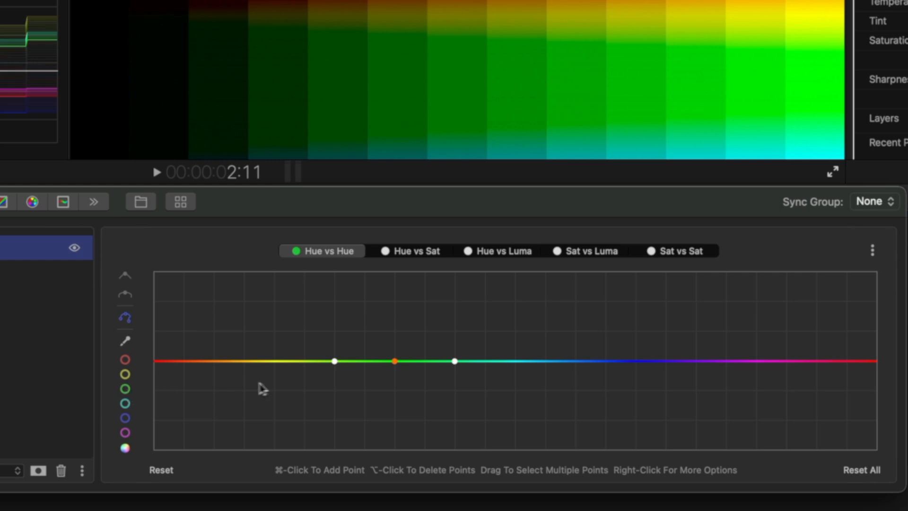
mouse_move(404, 395)
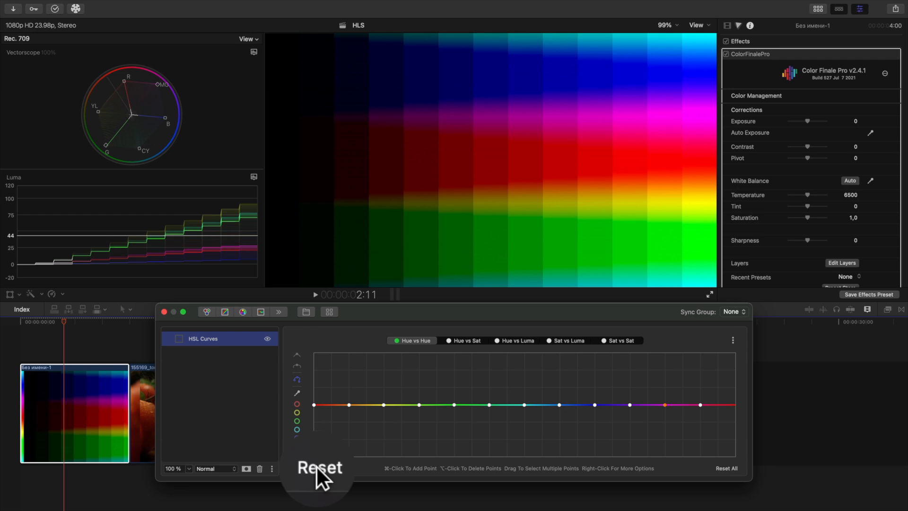
click(318, 468)
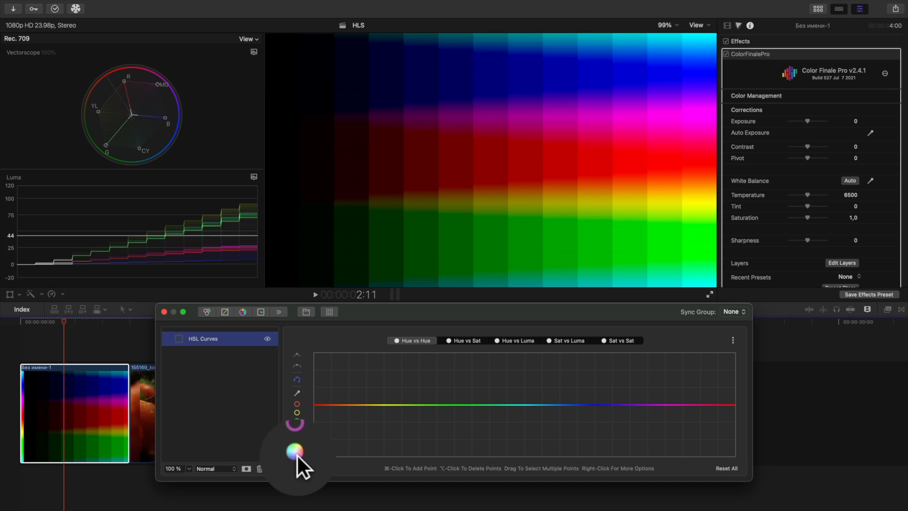
click(296, 460)
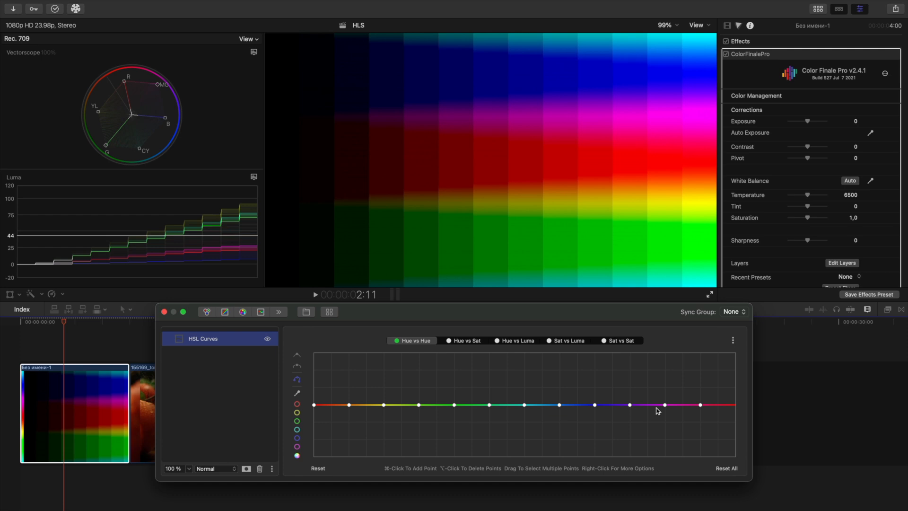
Reset the curve points and sample the gradient chart's pixel values with the eyedropper.
click(317, 468)
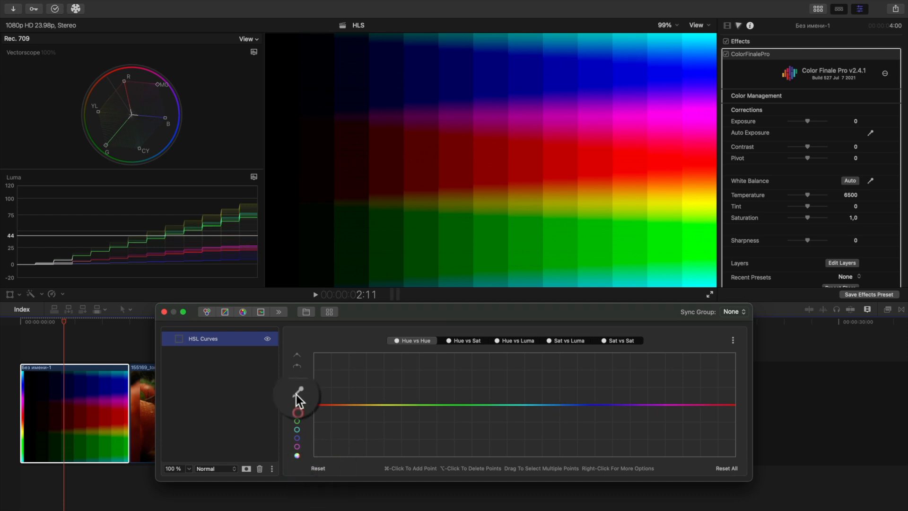
click(296, 390)
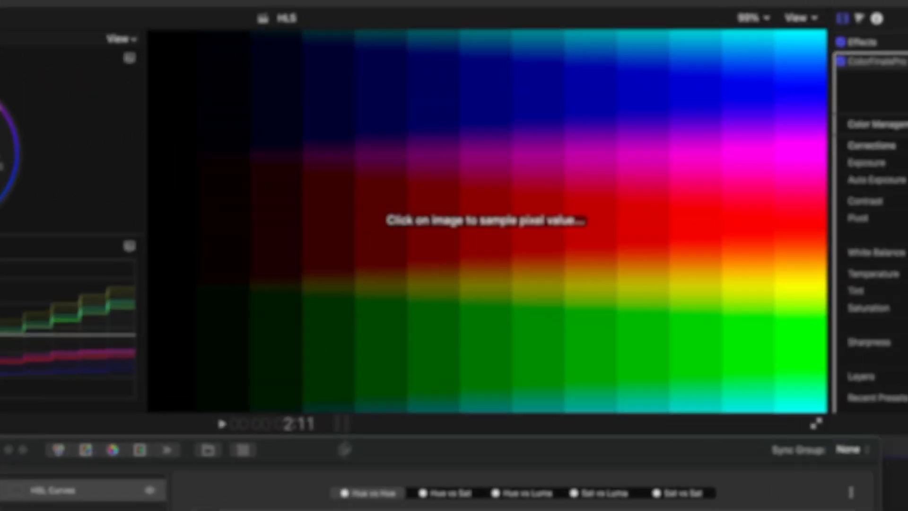
click(491, 404)
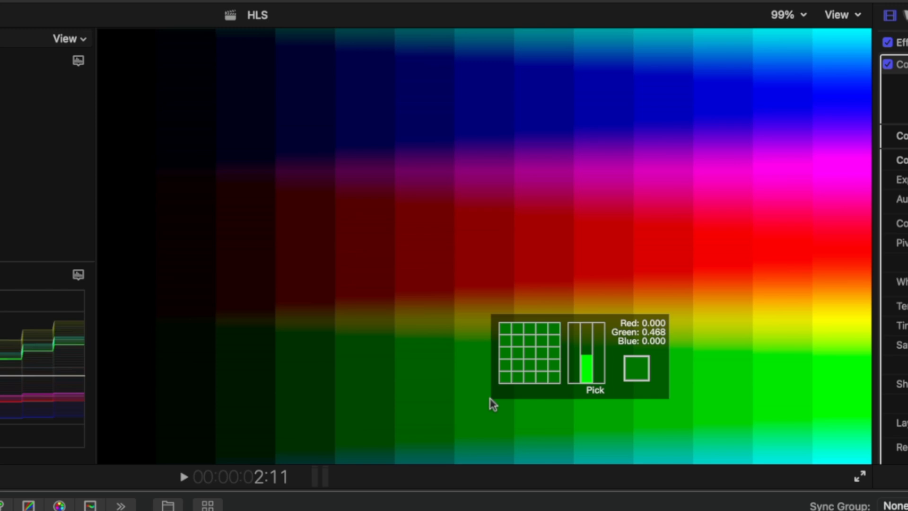
mouse_move(471, 264)
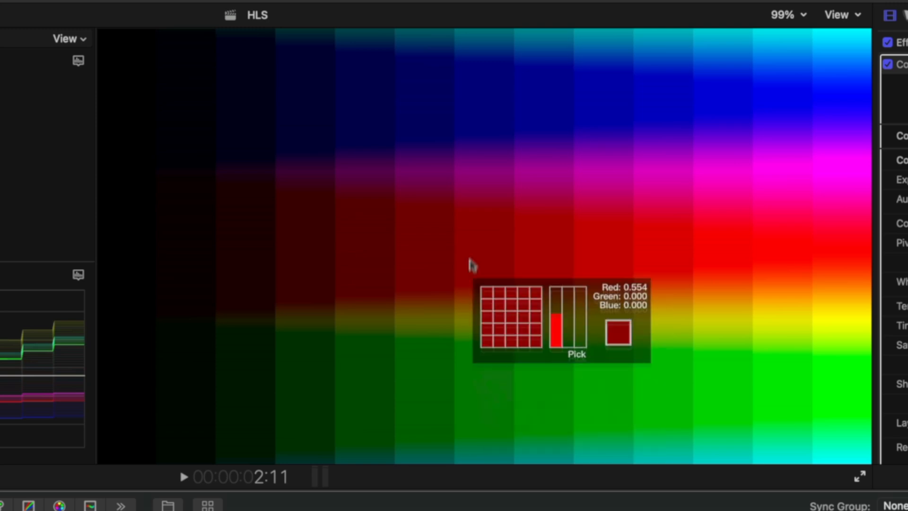
mouse_move(470, 251)
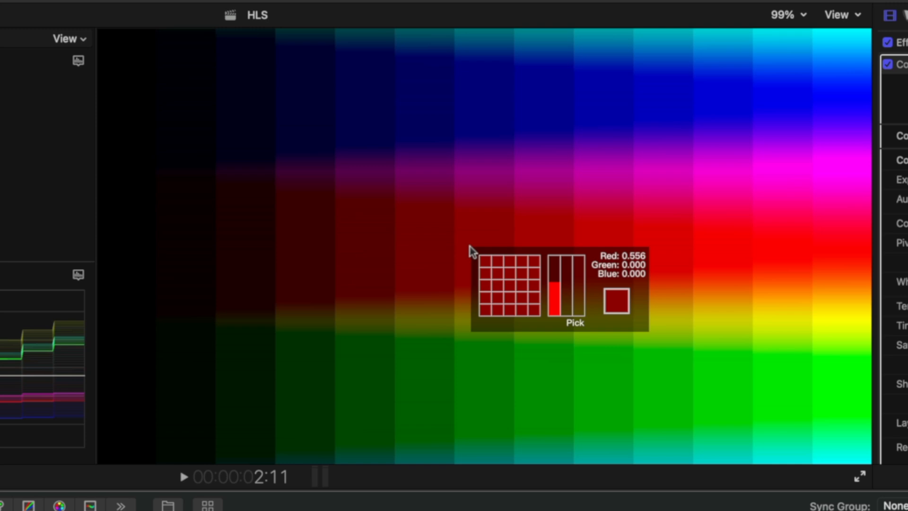
mouse_move(474, 109)
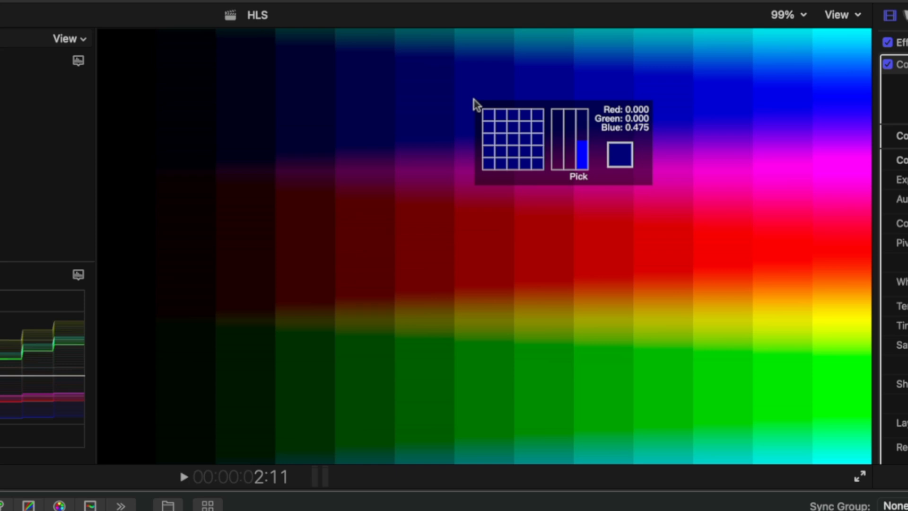
mouse_move(475, 126)
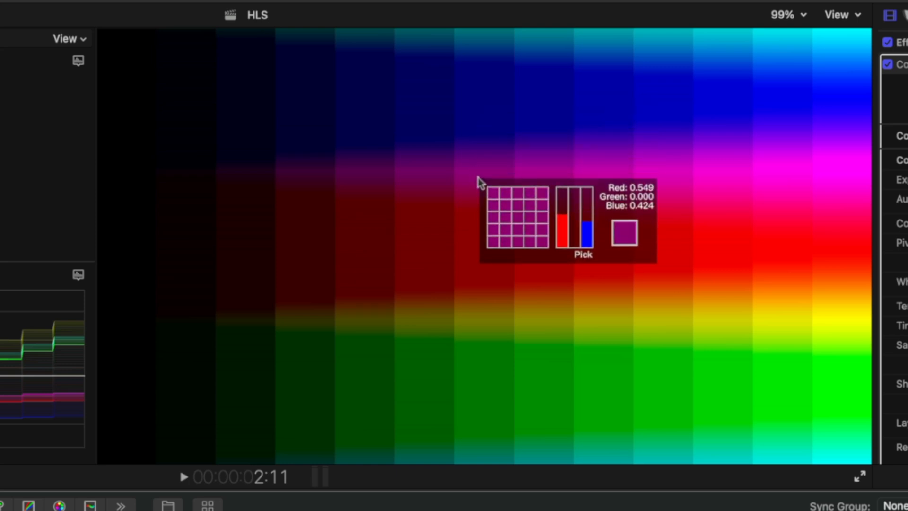
mouse_move(480, 191)
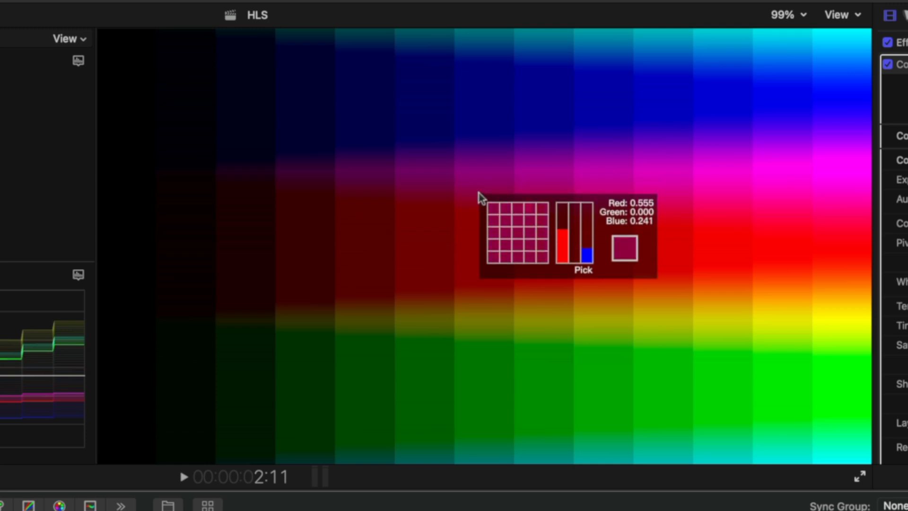
mouse_move(478, 190)
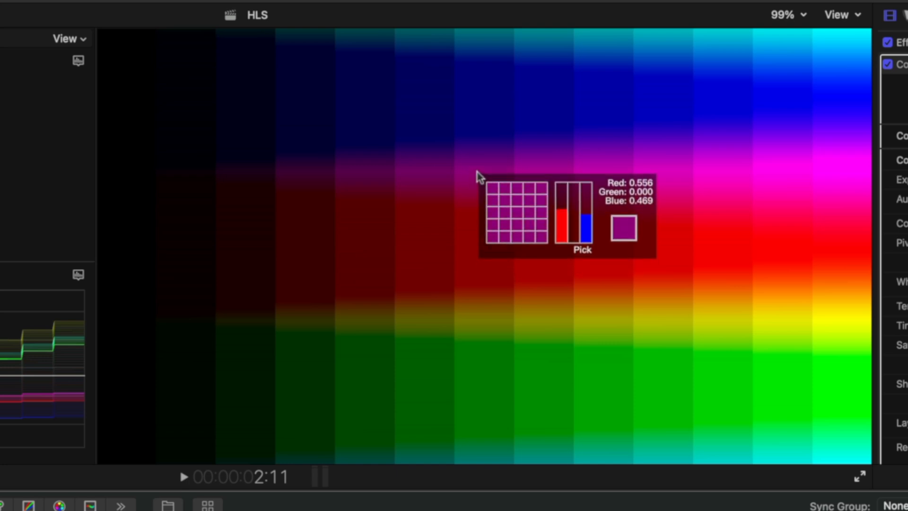
mouse_move(478, 142)
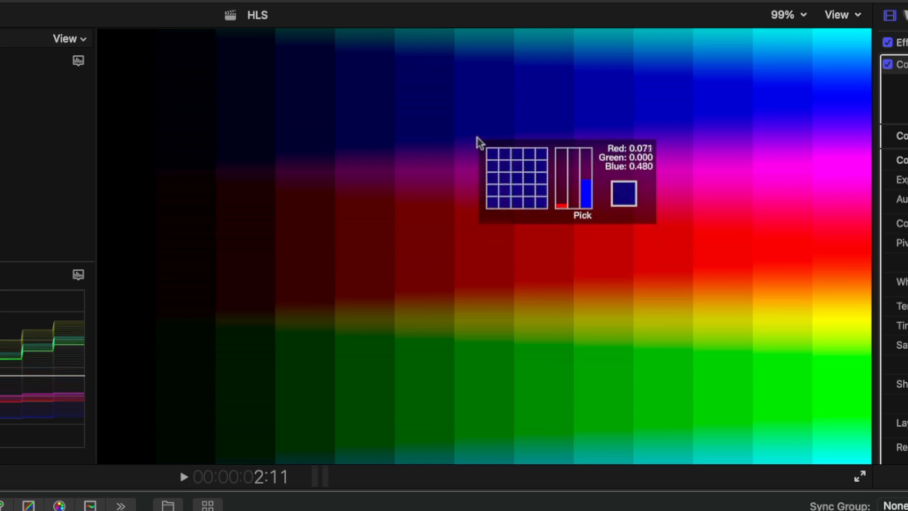
mouse_move(477, 107)
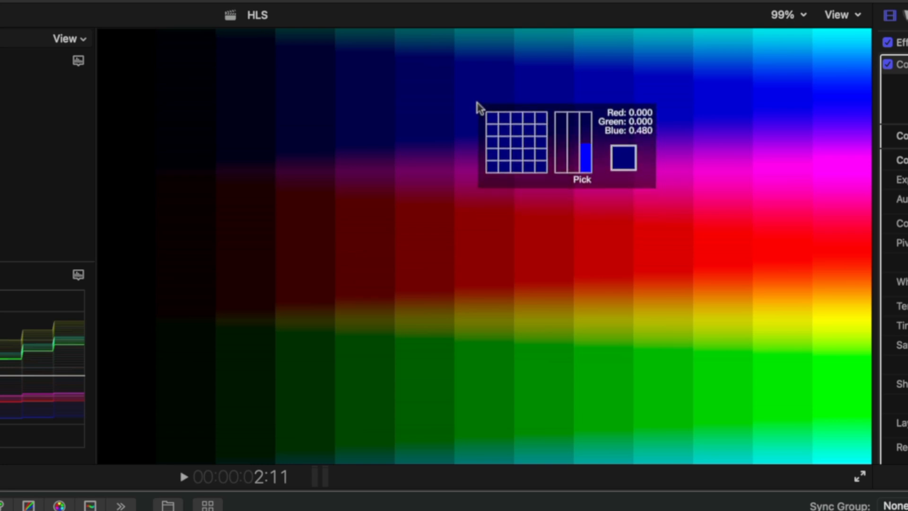
mouse_move(498, 110)
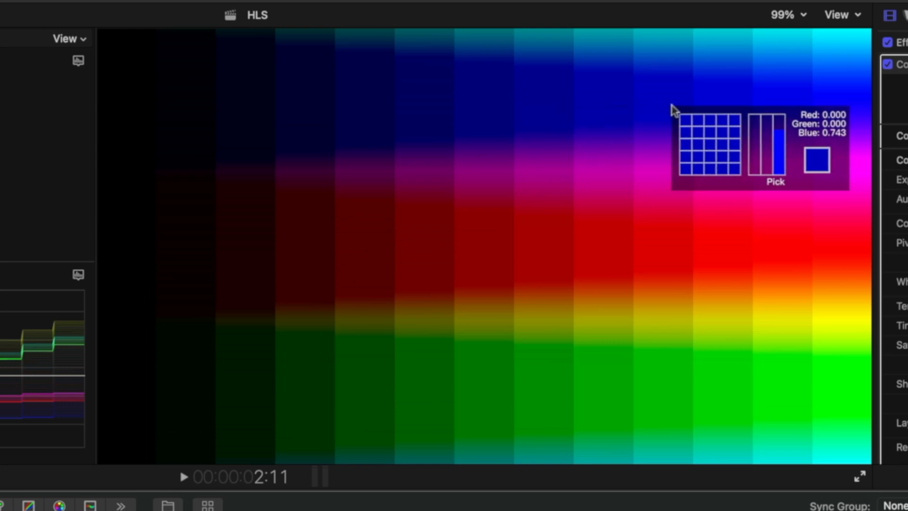
mouse_move(767, 104)
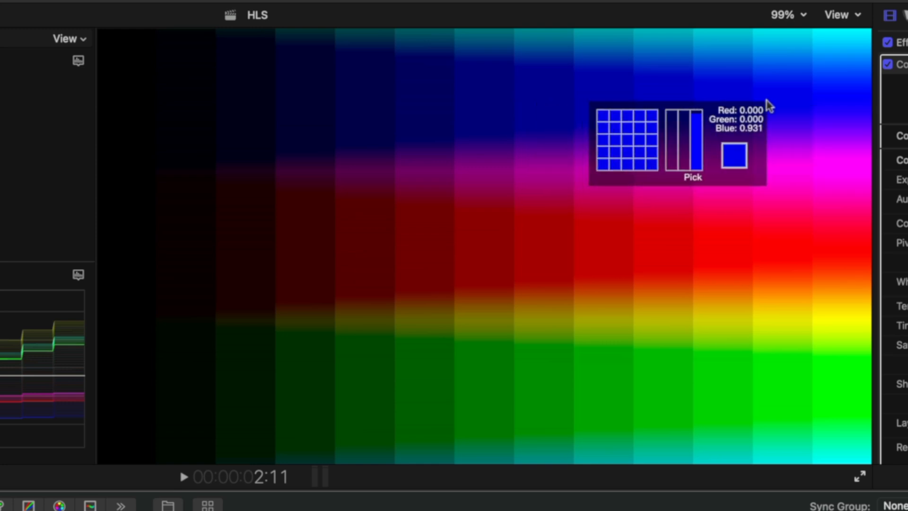
mouse_move(600, 107)
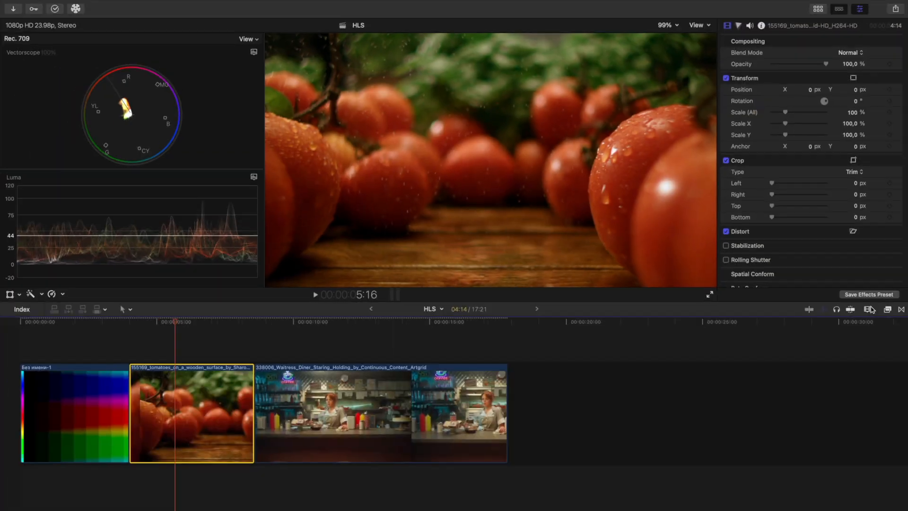
Apply ColorFinalePro from the Effects browser to the tomato clip and add an HSL Curves layer.
click(886, 308)
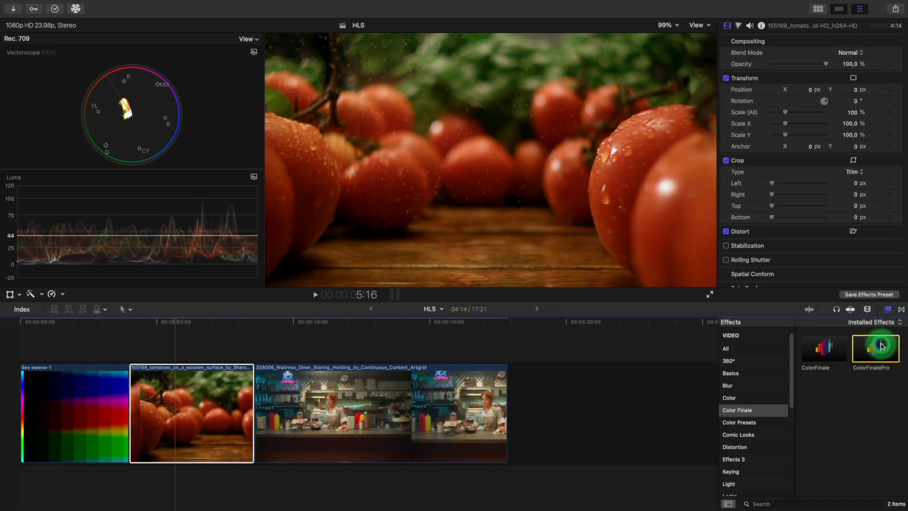
double_click(871, 347)
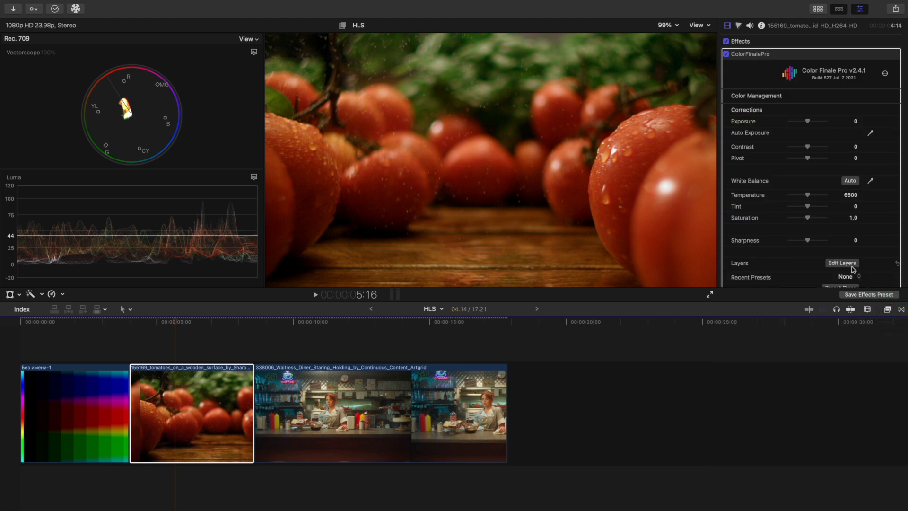
click(841, 263)
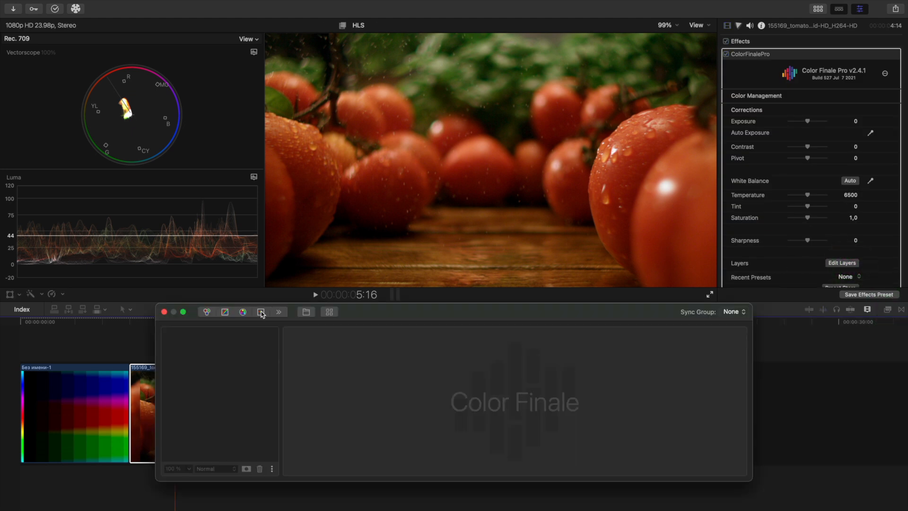
click(261, 311)
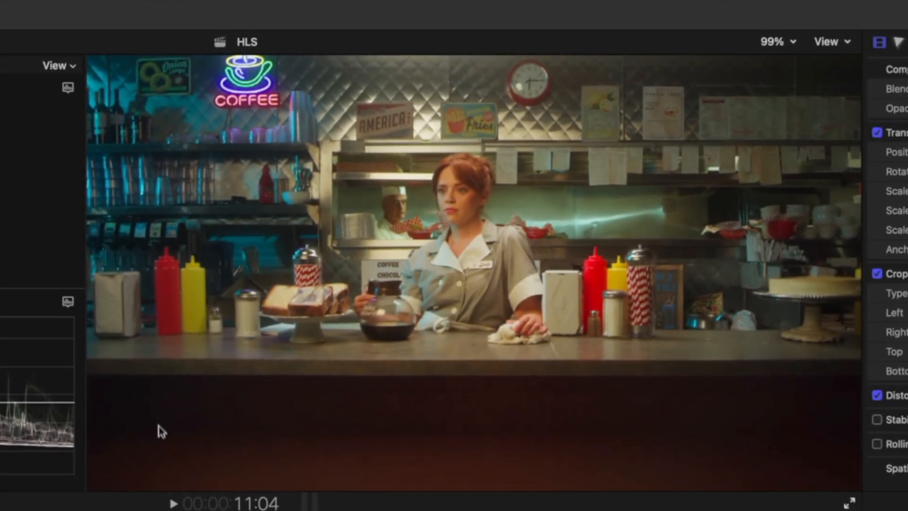
mouse_move(146, 255)
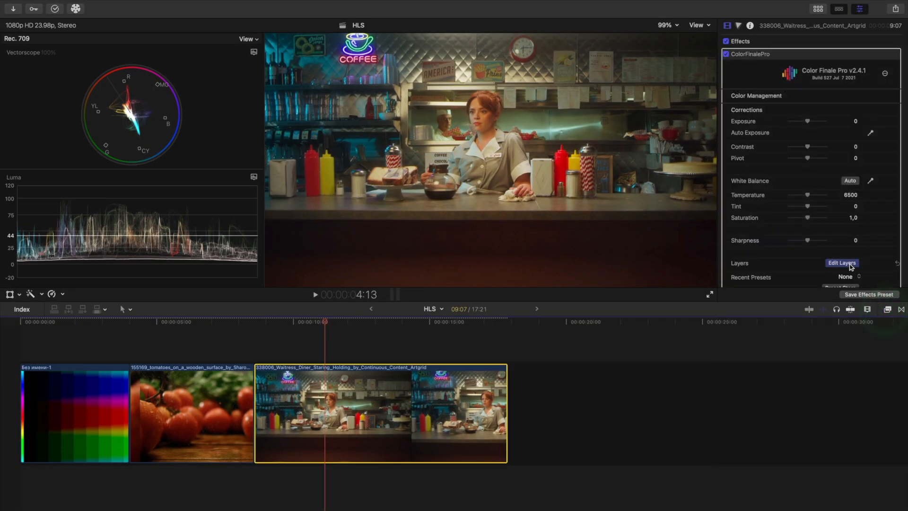
Open the diner clip's Color Finale layer editor and add an HSL Curves layer to it.
click(841, 262)
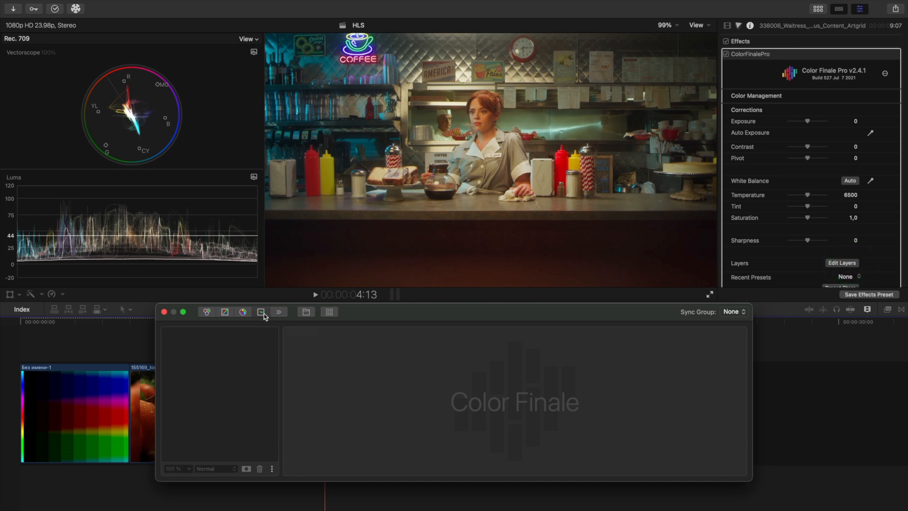
click(261, 311)
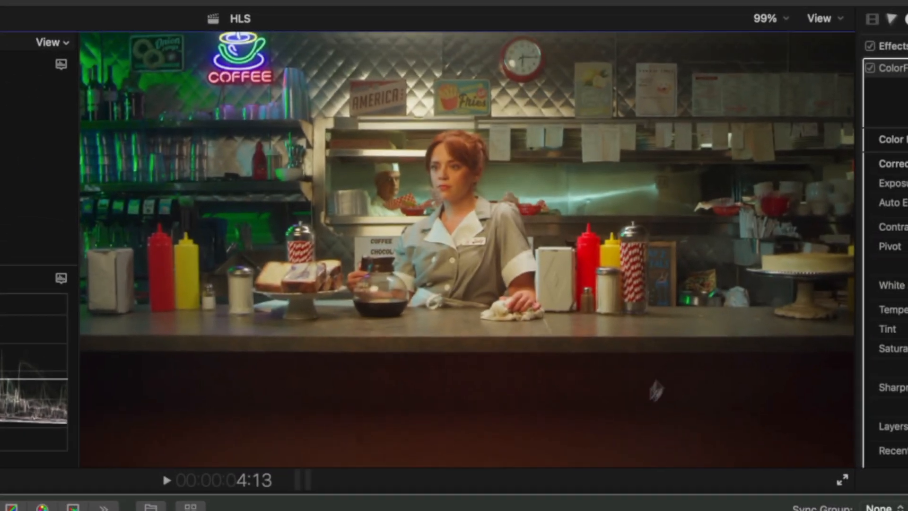
mouse_move(704, 316)
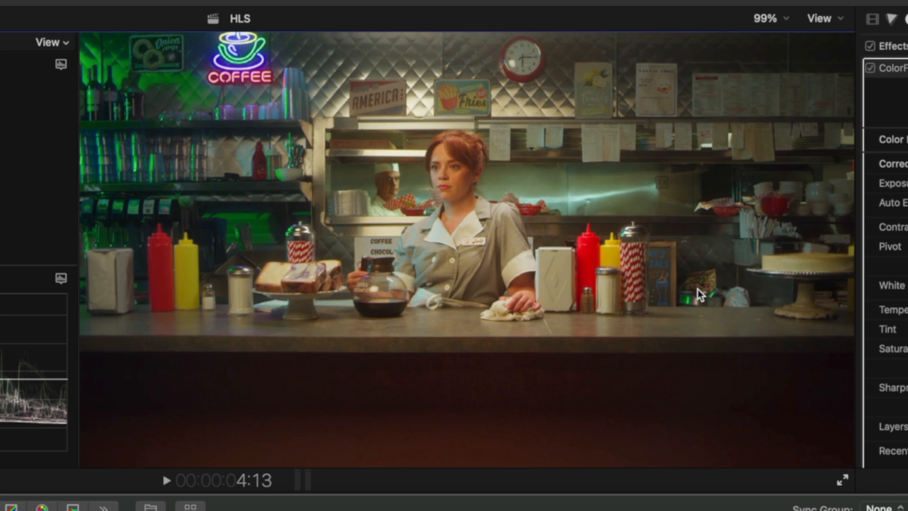
mouse_move(684, 314)
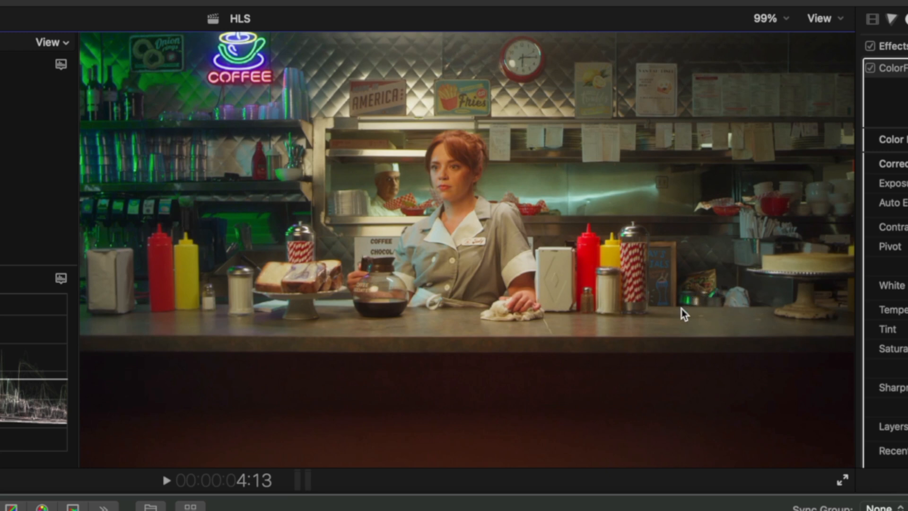
mouse_move(684, 320)
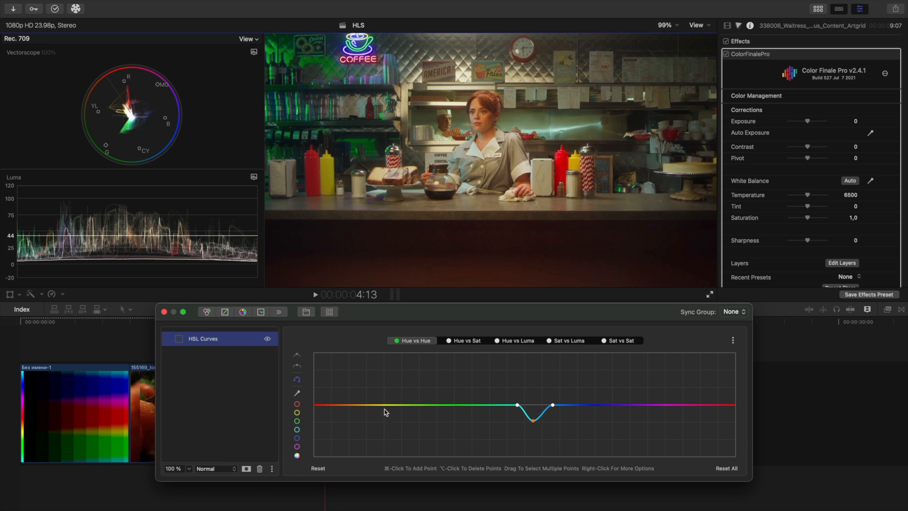
mouse_move(693, 408)
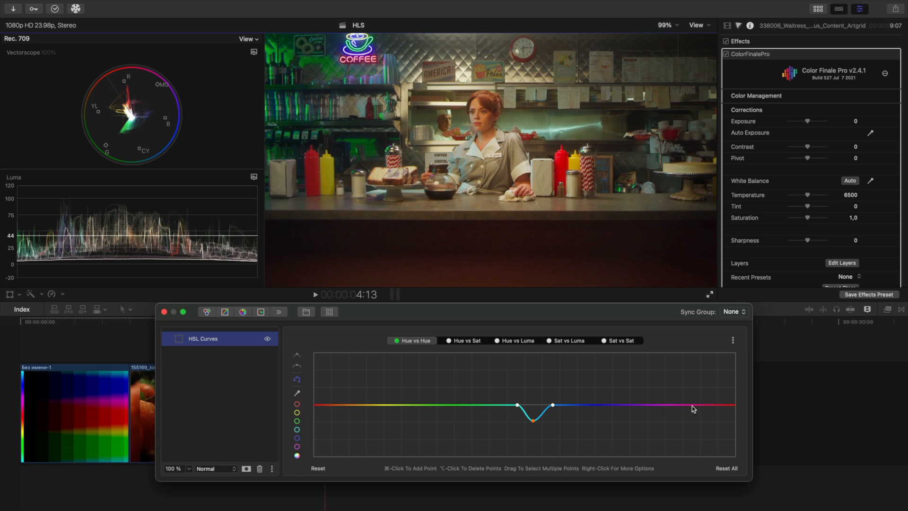
mouse_move(688, 409)
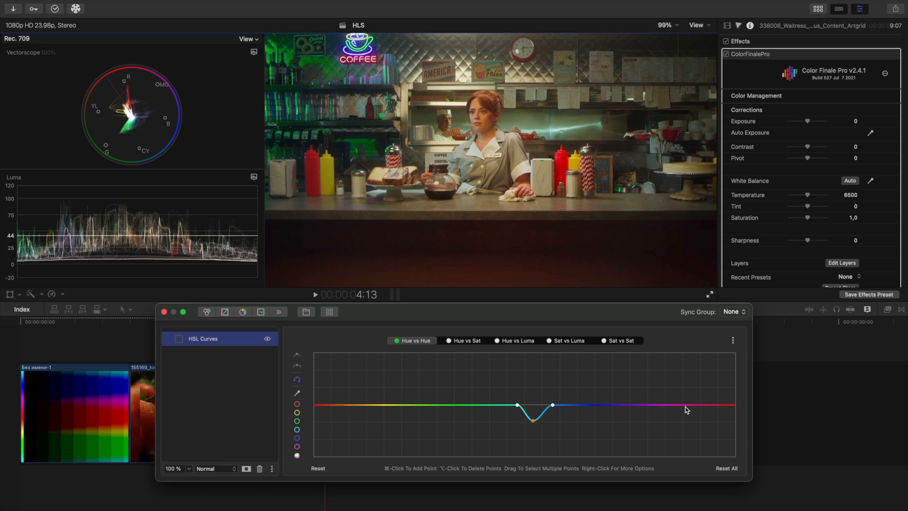
mouse_move(509, 172)
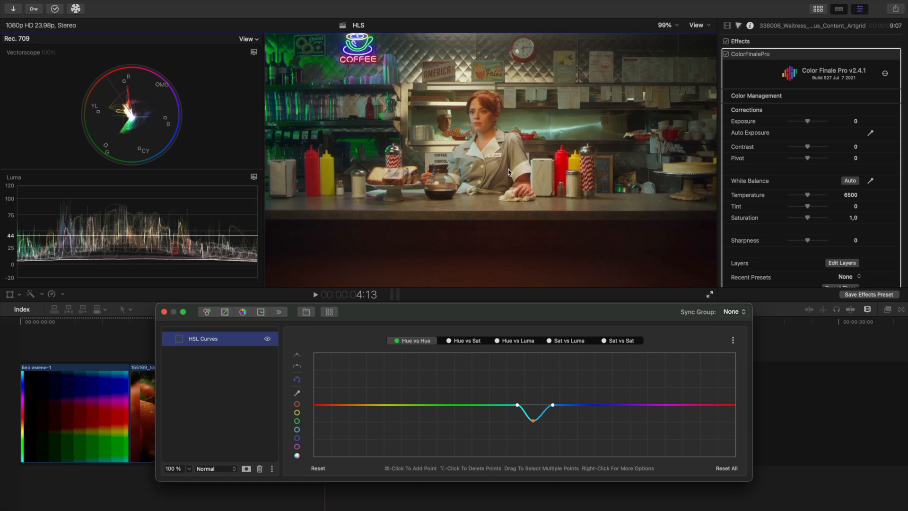
mouse_move(484, 142)
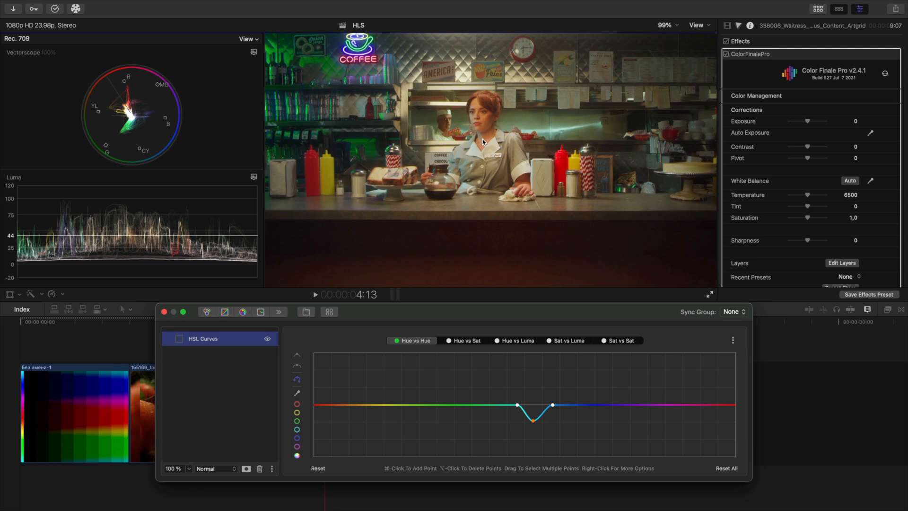
mouse_move(482, 142)
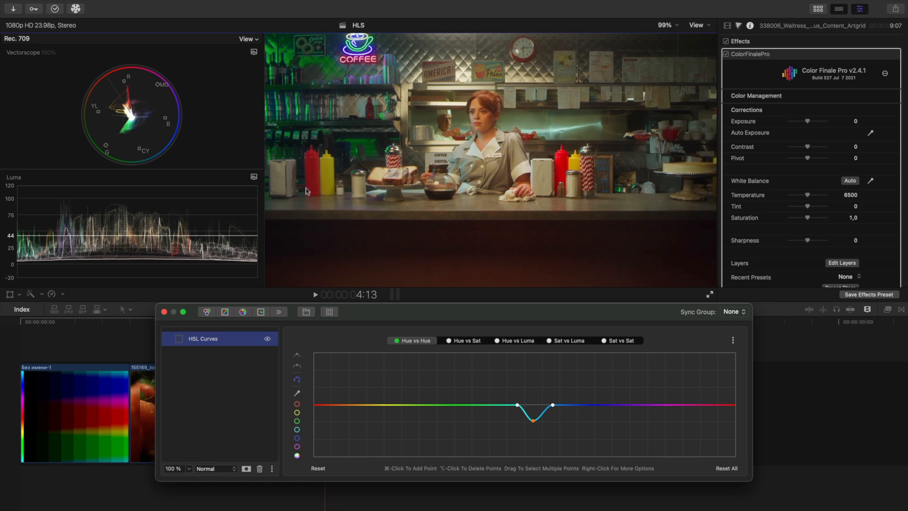
Add a point near the red end of the Hue vs Hue curve to shift reds toward magenta.
click(296, 391)
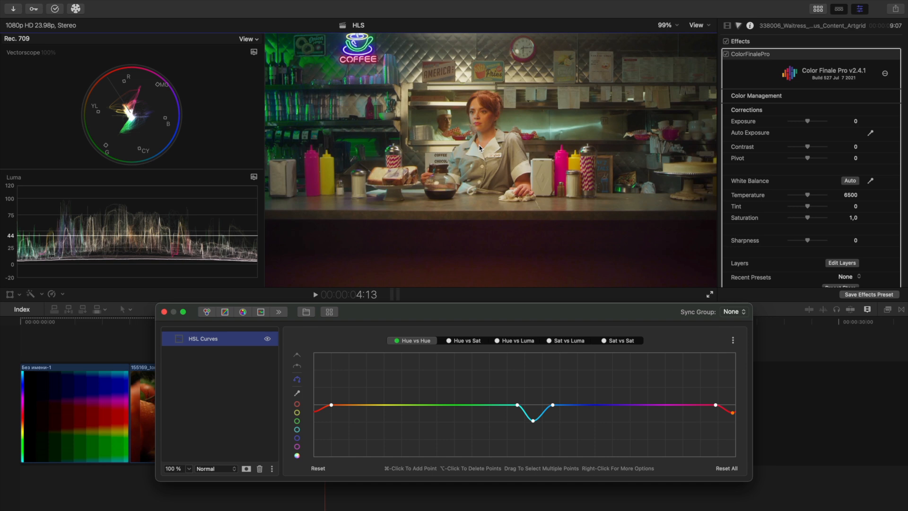
mouse_move(437, 312)
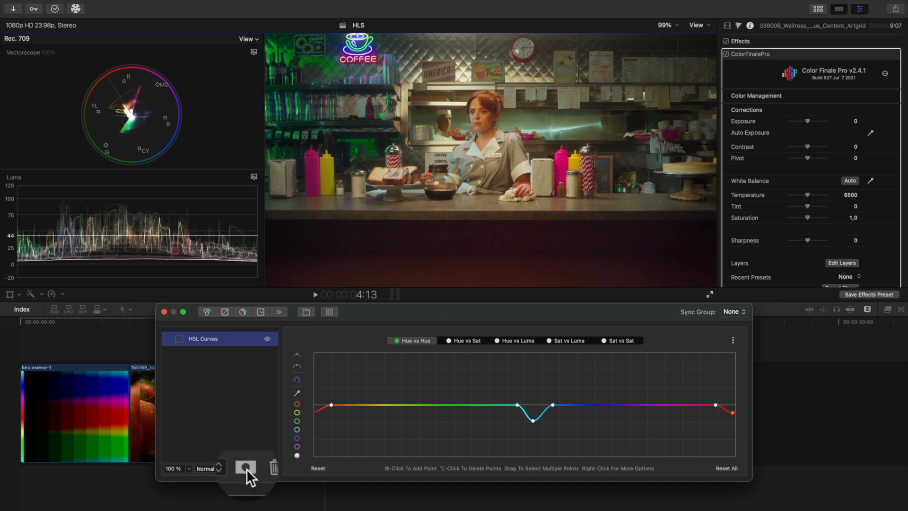
Add a Rectangle mask around the waitress on the HSL Curves layer.
click(245, 467)
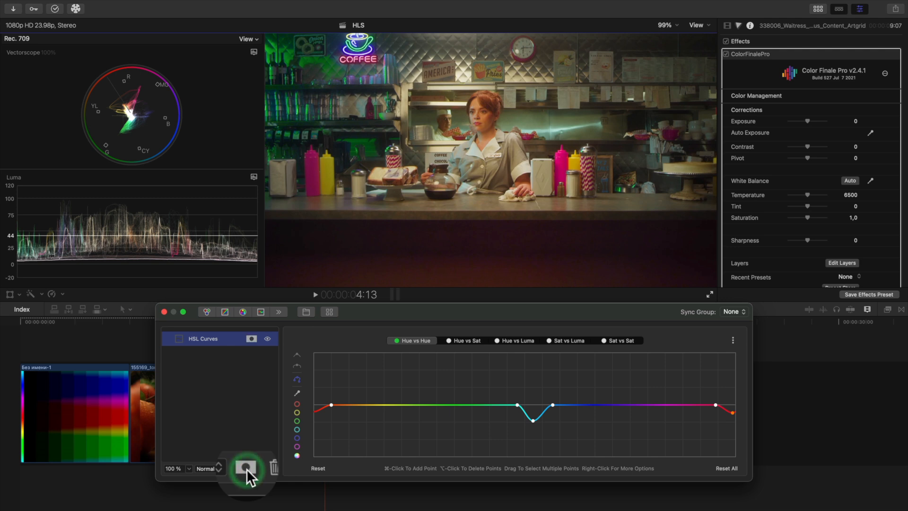
click(249, 468)
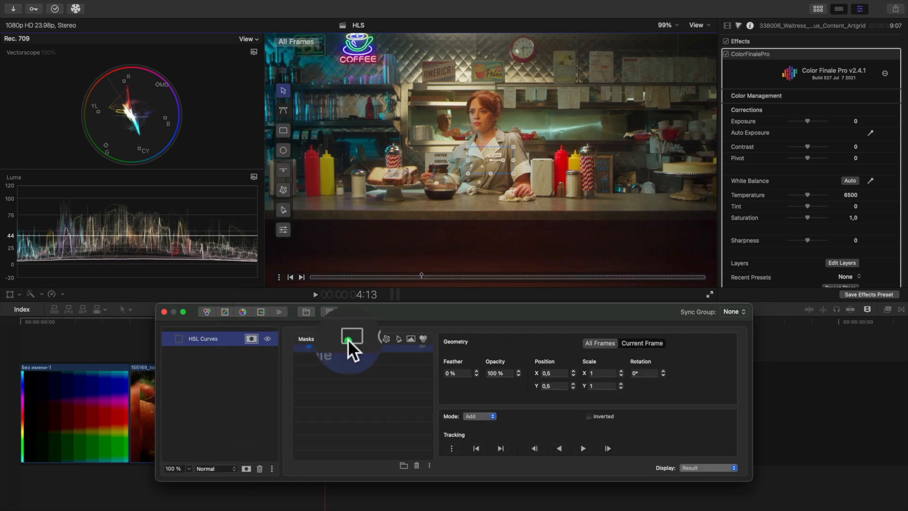
click(350, 339)
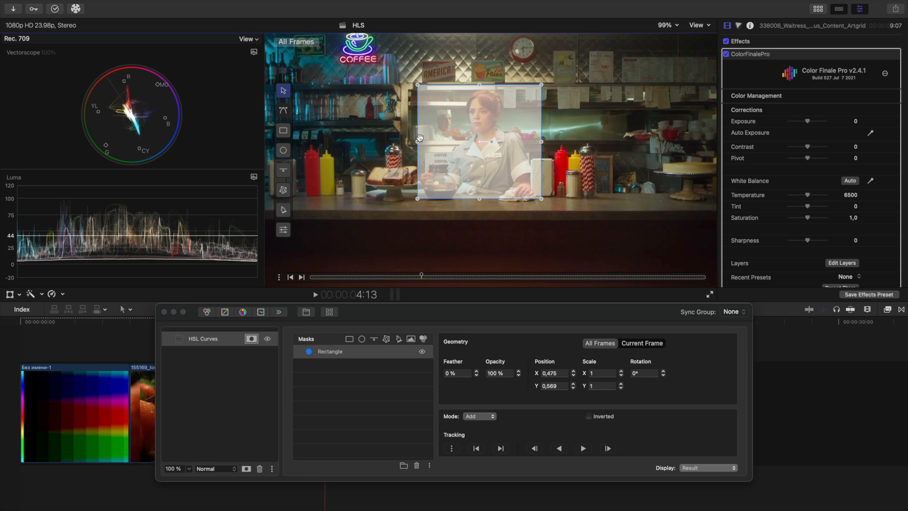
mouse_move(521, 160)
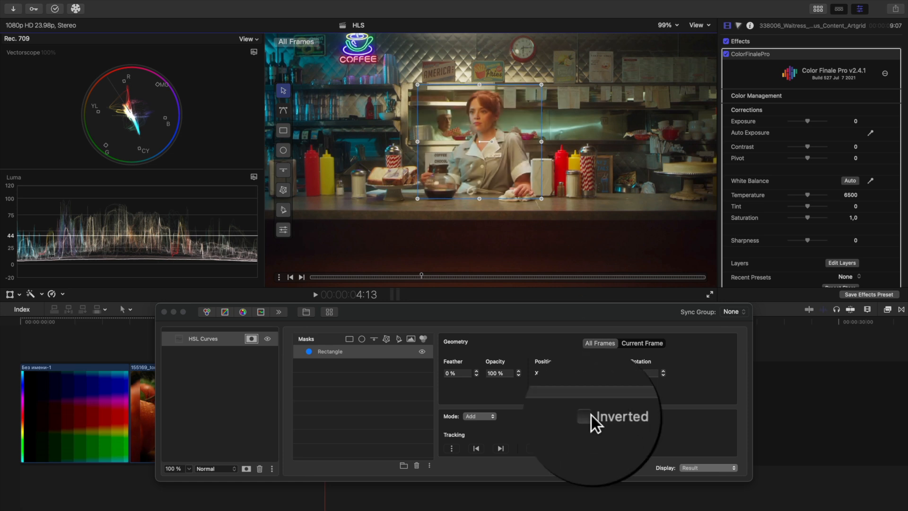
Tick Inverted so the hue shift applies everywhere except the waitress area.
click(585, 414)
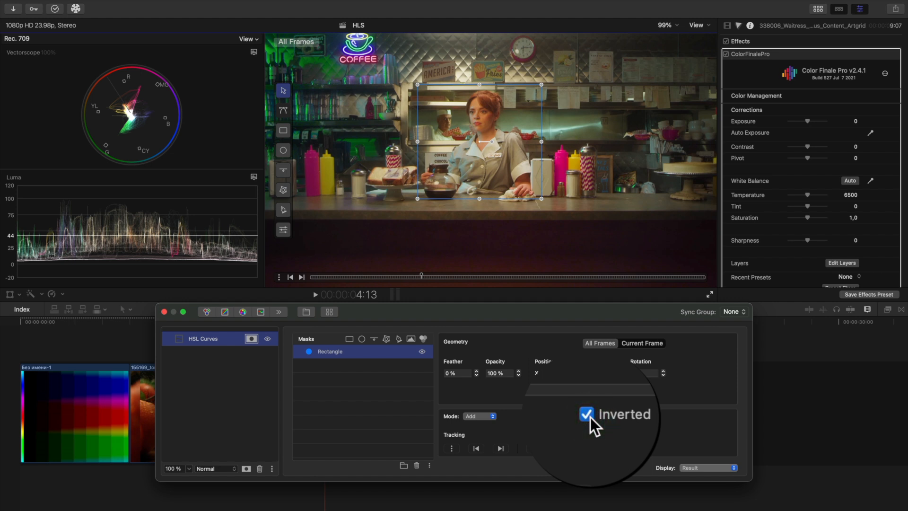
click(589, 416)
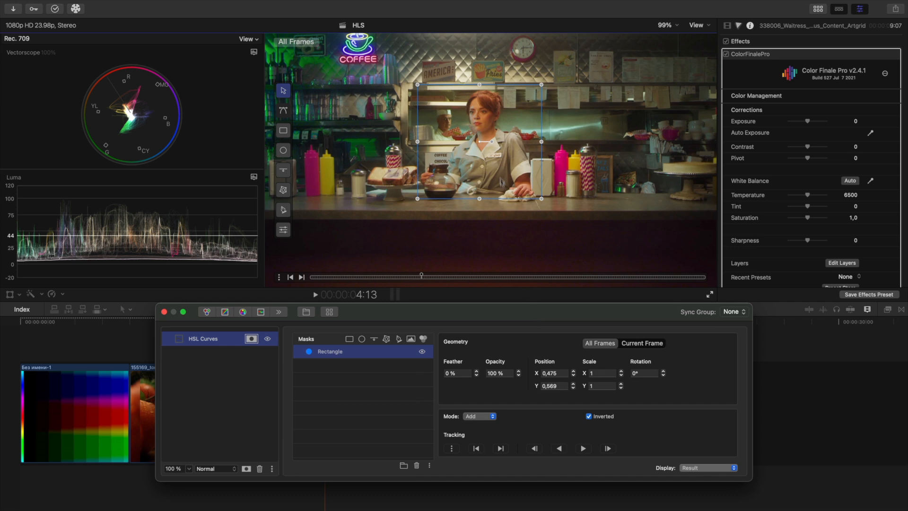
mouse_move(495, 132)
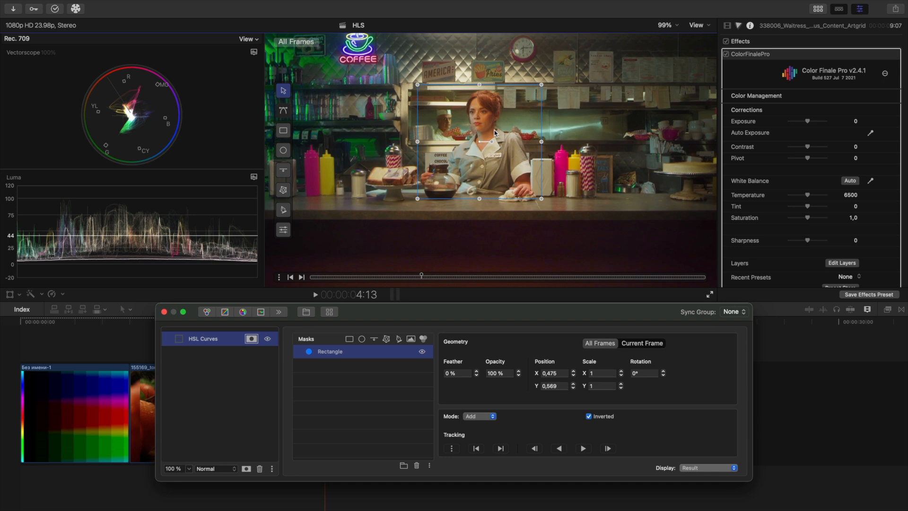
mouse_move(507, 143)
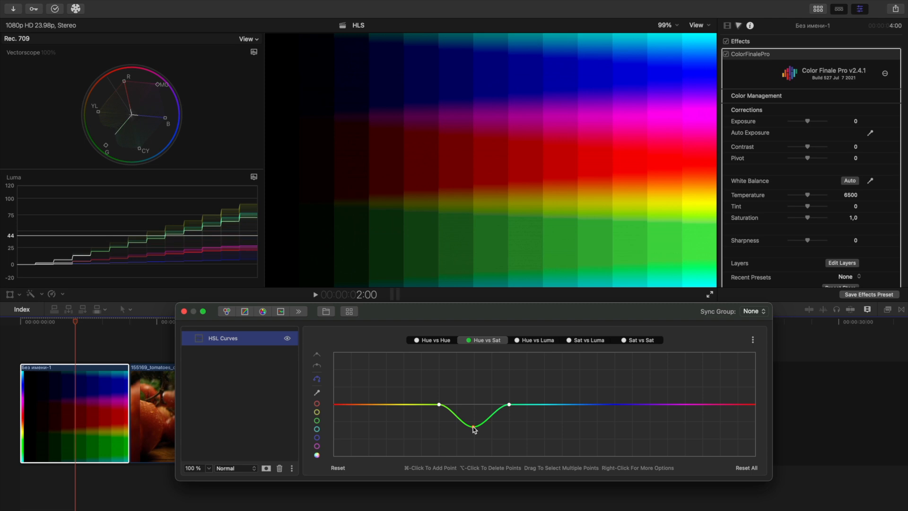
Pull the green section of the gradient clip's Hue vs Sat curve down to desaturate greens.
click(473, 432)
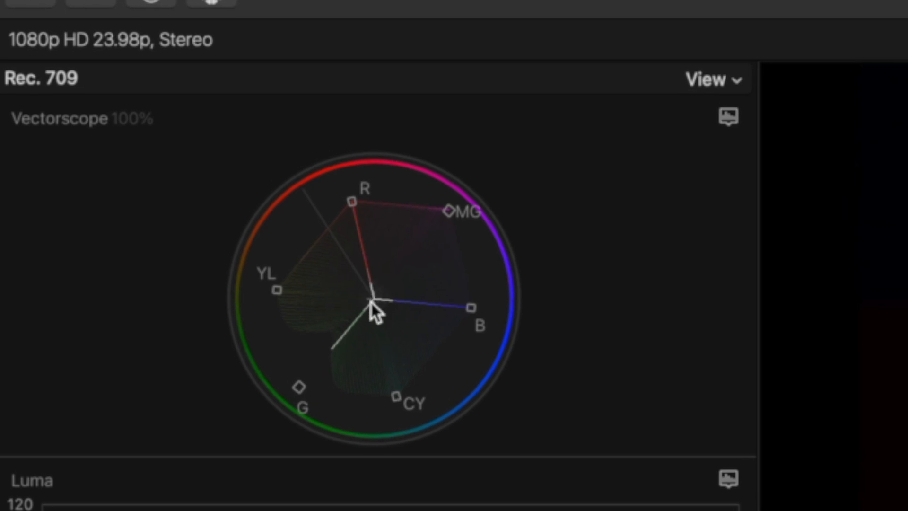
mouse_move(360, 341)
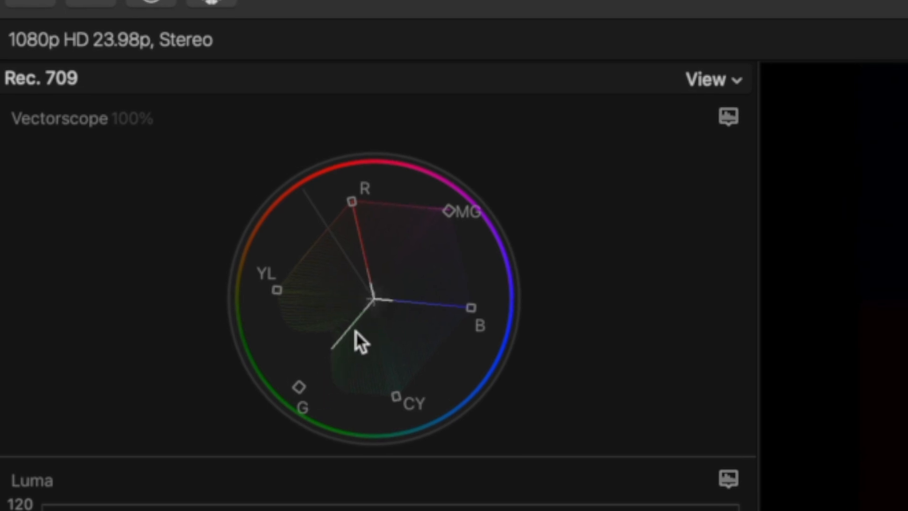
mouse_move(340, 368)
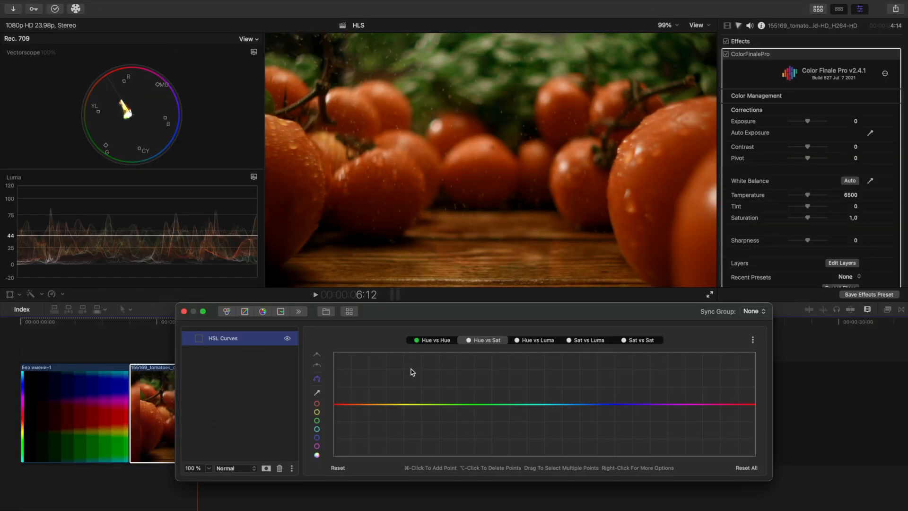
mouse_move(347, 392)
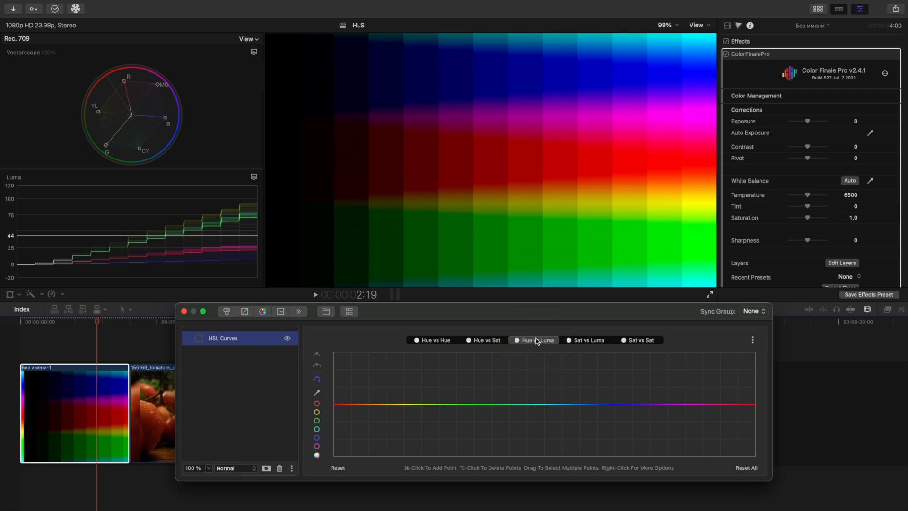
mouse_move(581, 414)
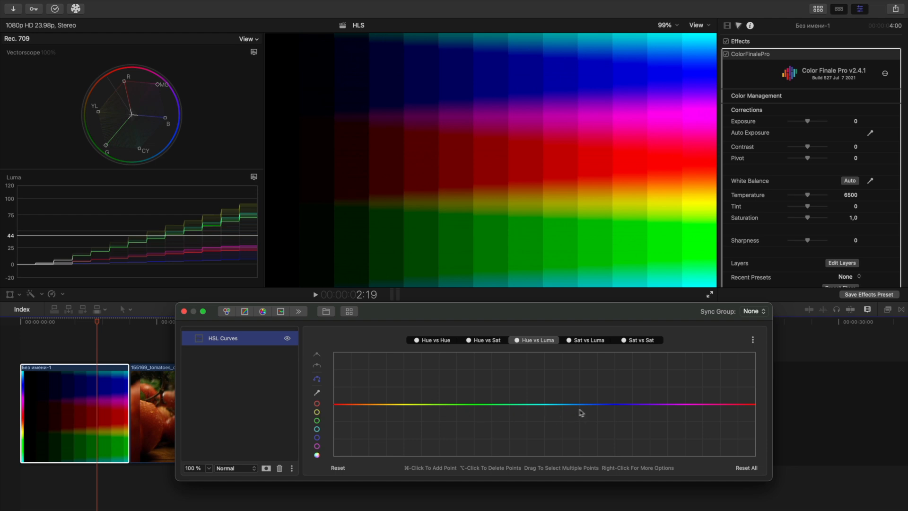
mouse_move(613, 413)
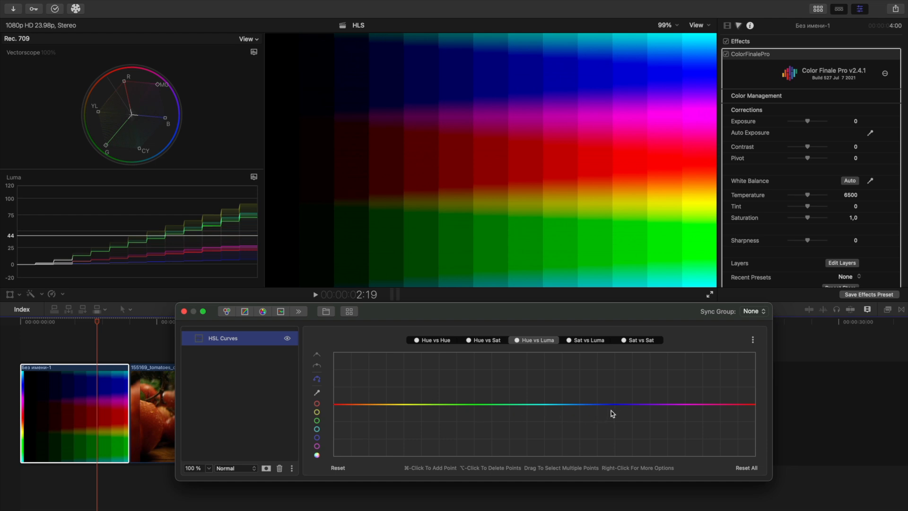
mouse_move(500, 410)
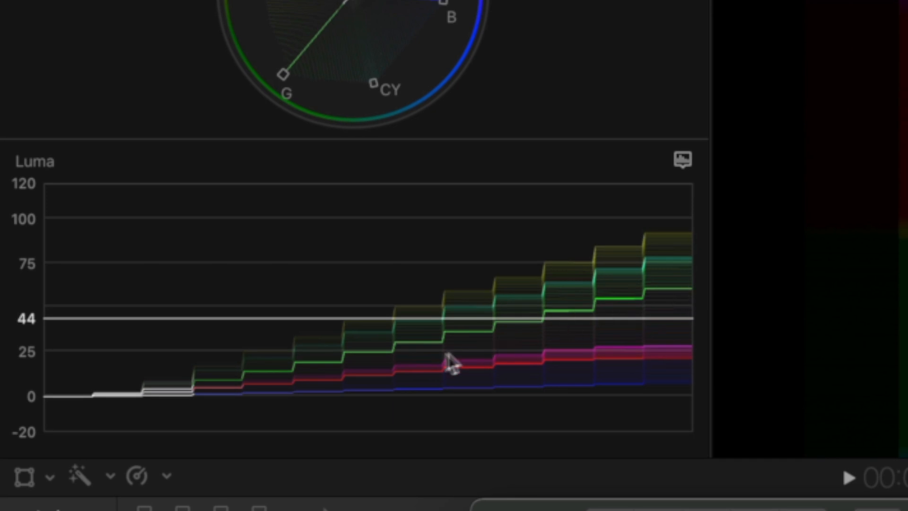
mouse_move(548, 347)
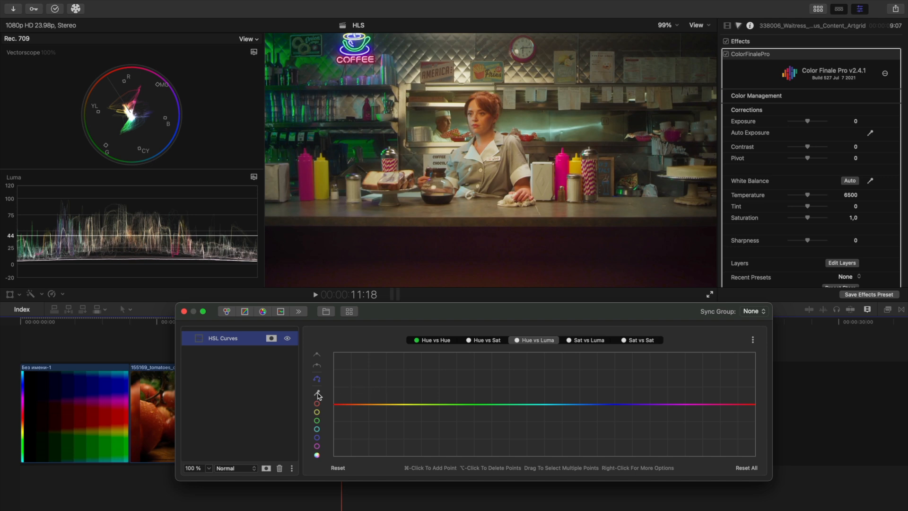
Darken the cyan and red hues on the diner clip's Hue vs Luma curve, then reset it flat.
click(317, 393)
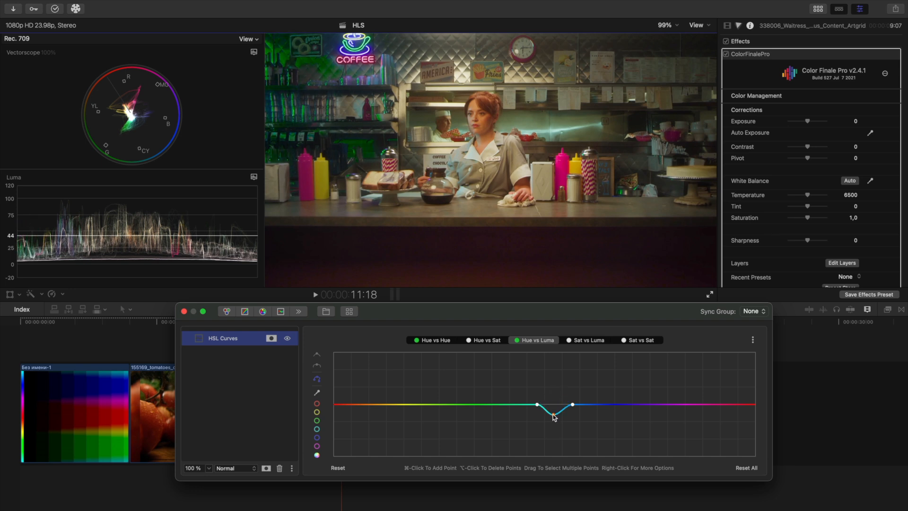
click(552, 416)
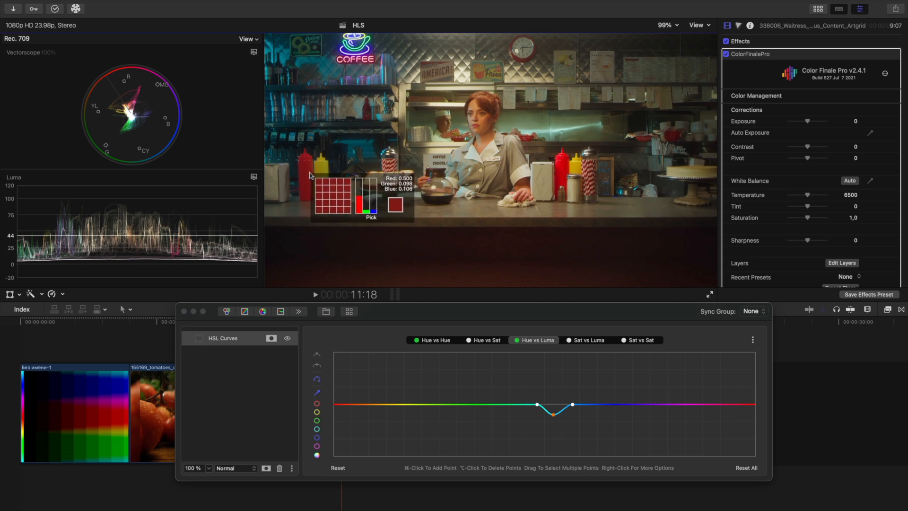
mouse_move(306, 178)
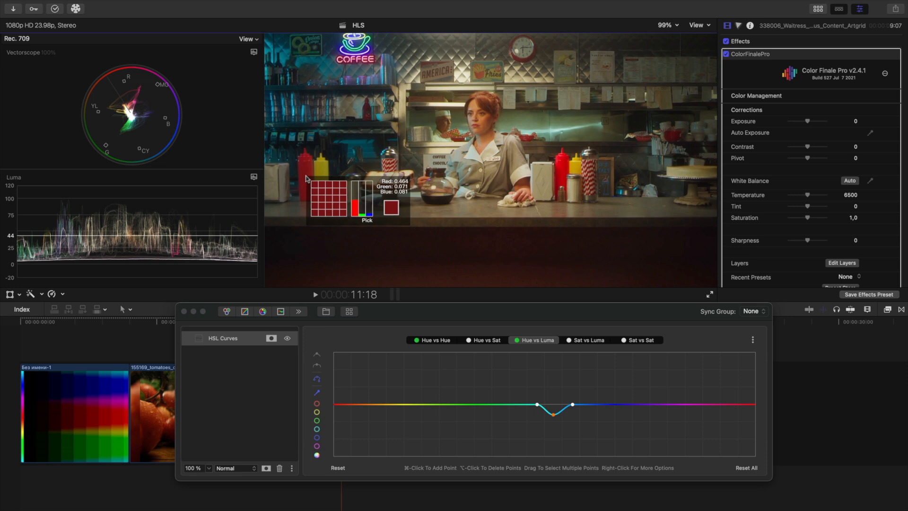
mouse_move(296, 193)
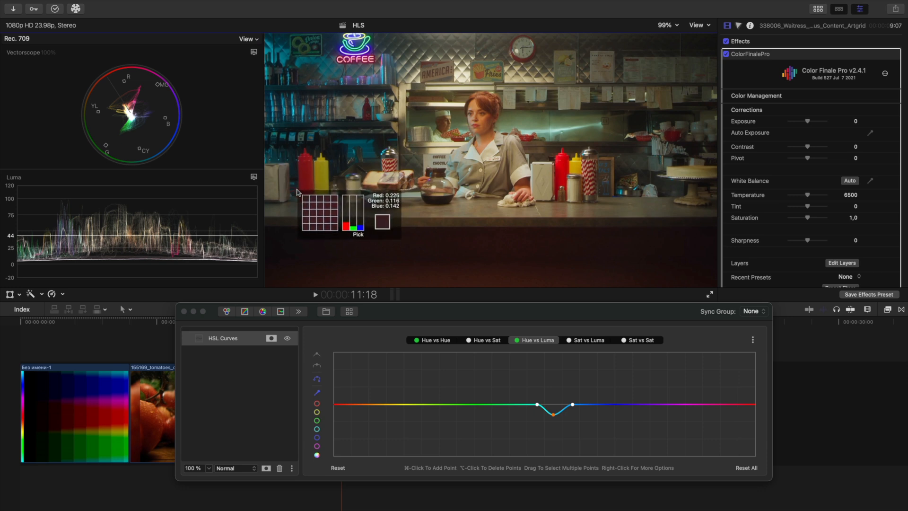
mouse_move(300, 185)
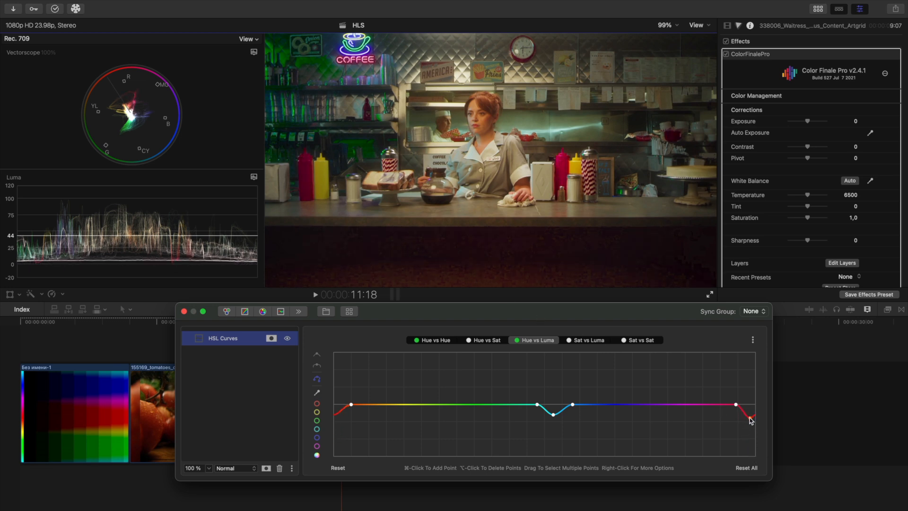
click(748, 418)
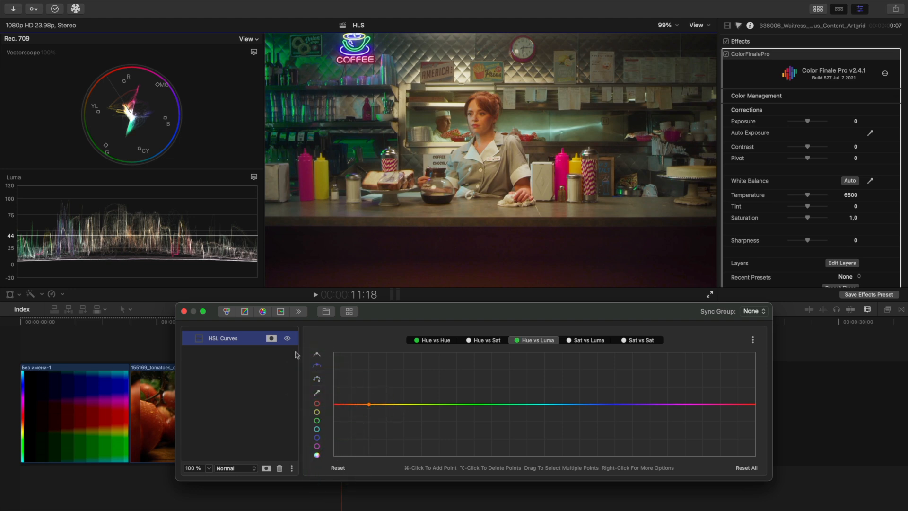
mouse_move(317, 365)
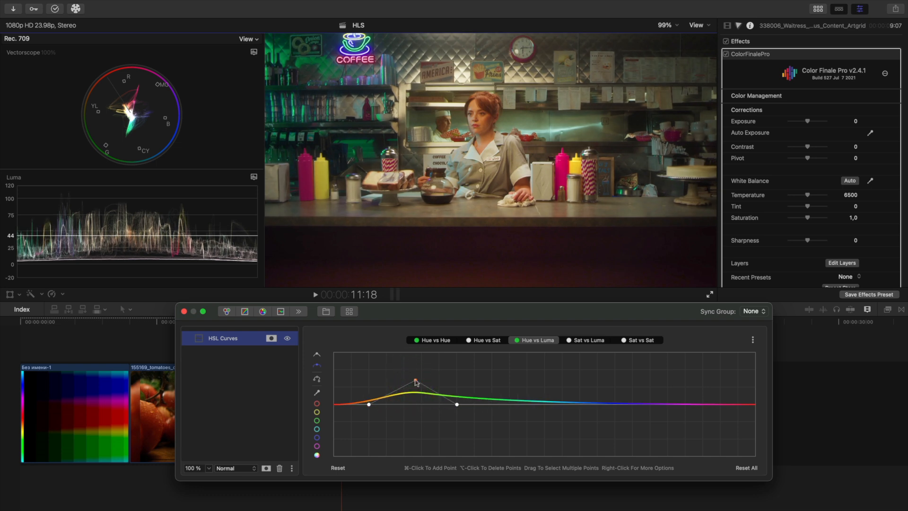
Raise the orange-yellow point on Hue vs Luma to brighten those hues, then select the gradient clip.
click(317, 354)
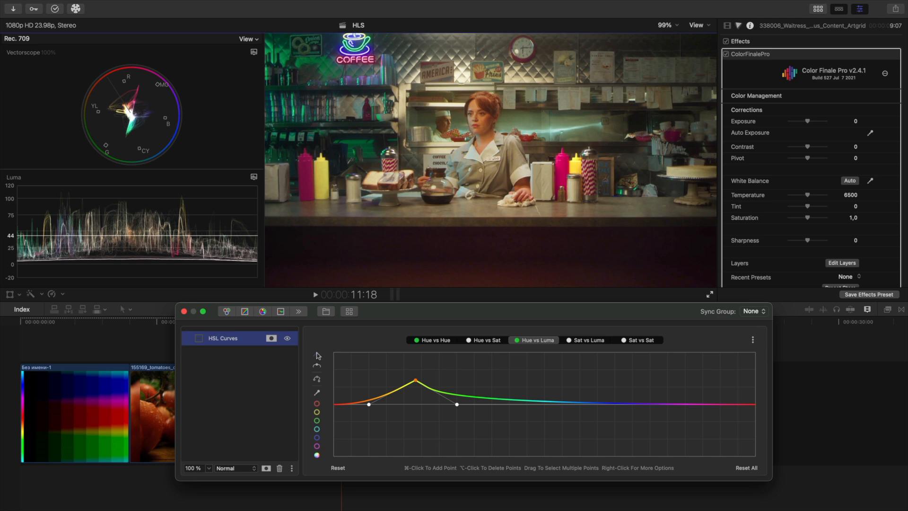
mouse_move(429, 381)
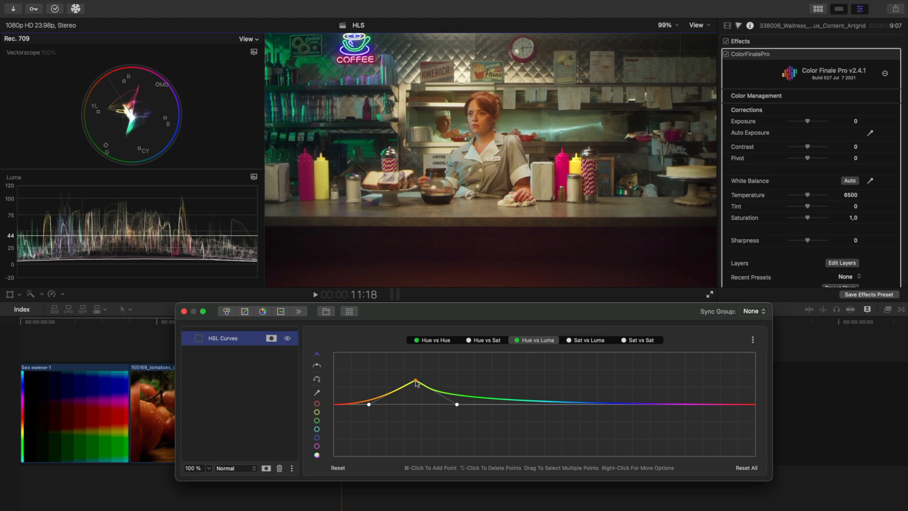
click(587, 339)
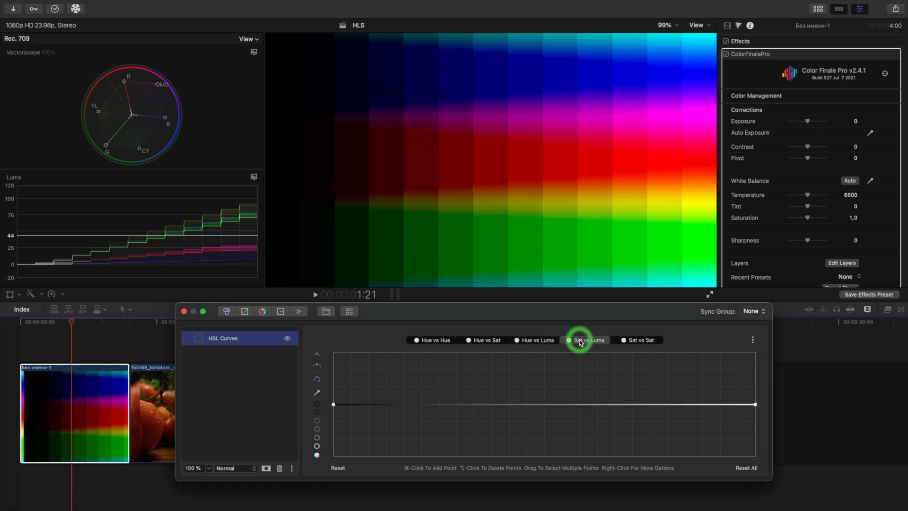
On Sat vs Luma, add points and lower the low-saturation end while lifting the high-saturation end.
click(584, 340)
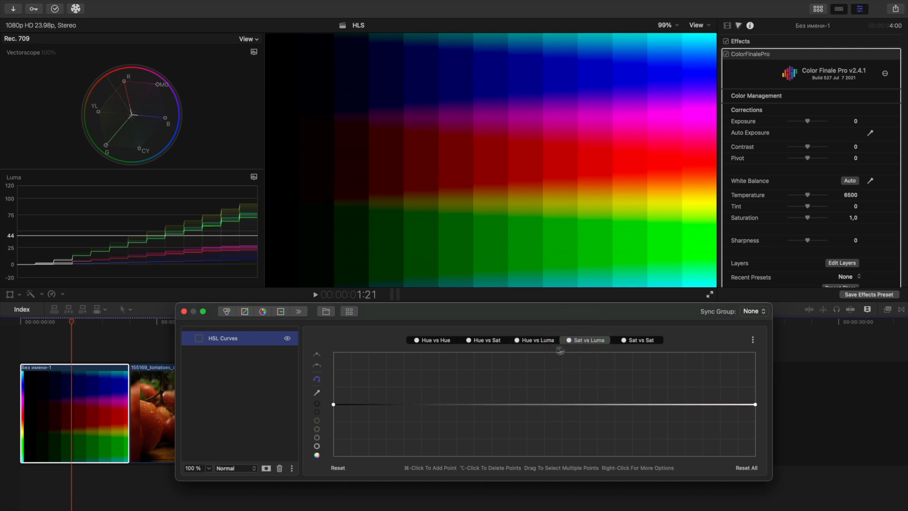
mouse_move(573, 435)
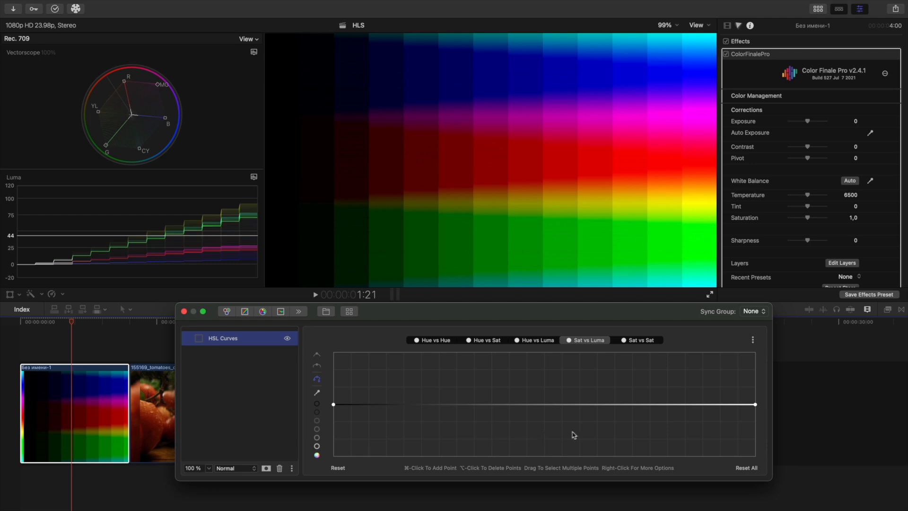
mouse_move(580, 435)
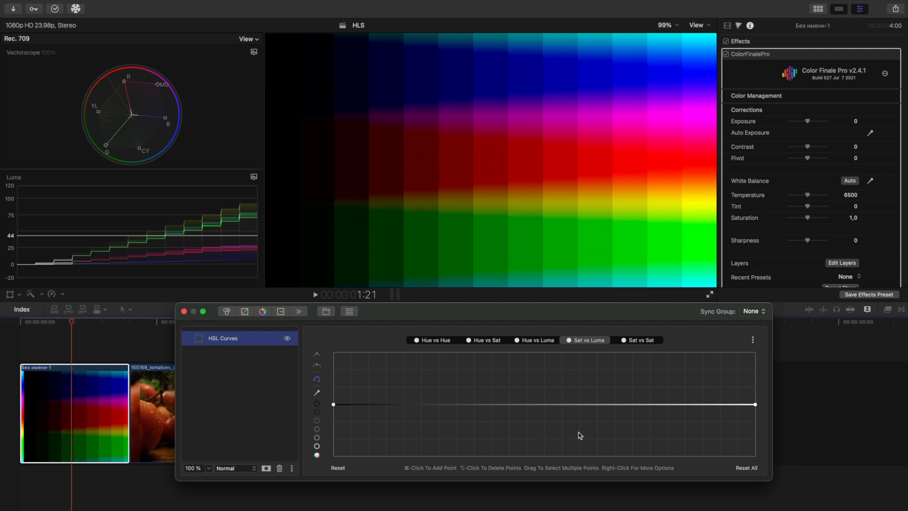
mouse_move(436, 446)
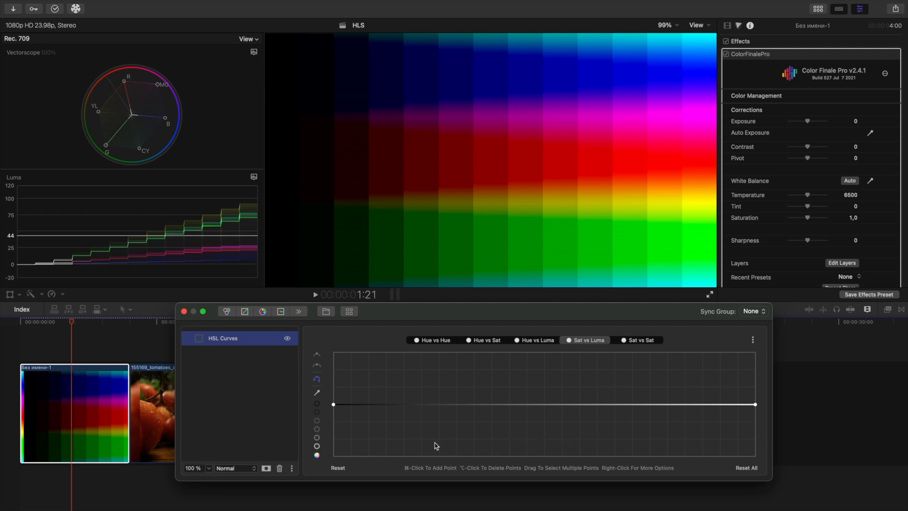
mouse_move(509, 447)
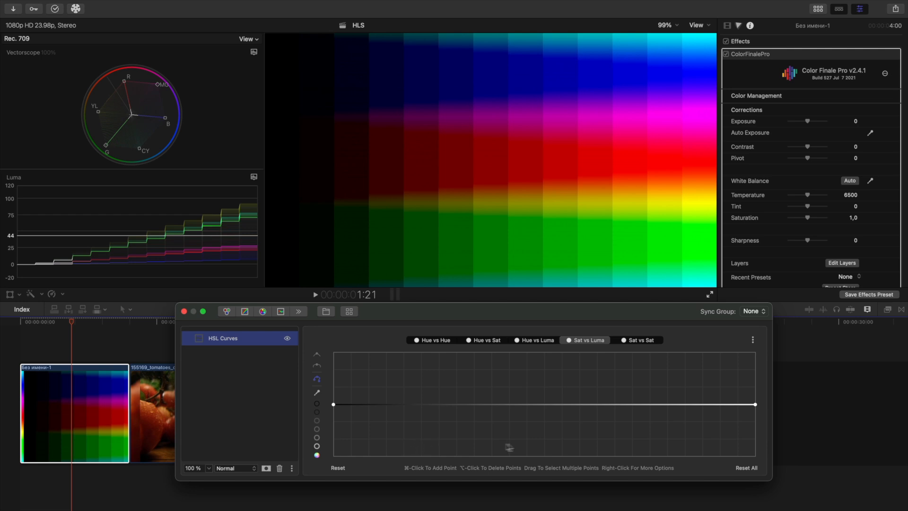
mouse_move(725, 412)
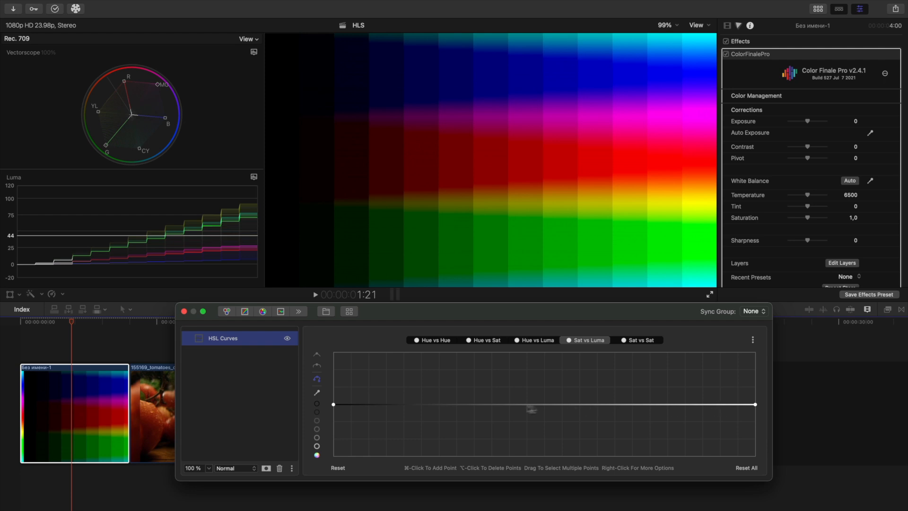
key(cmd)
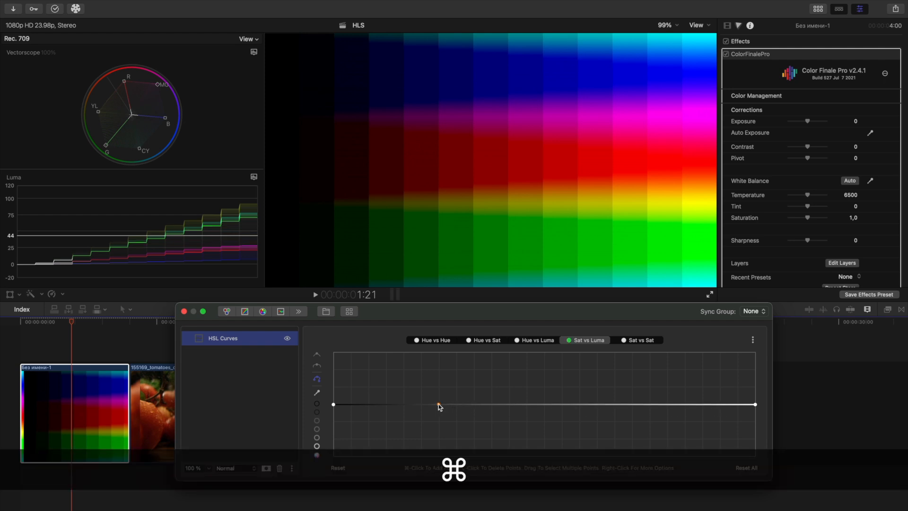
click(436, 404)
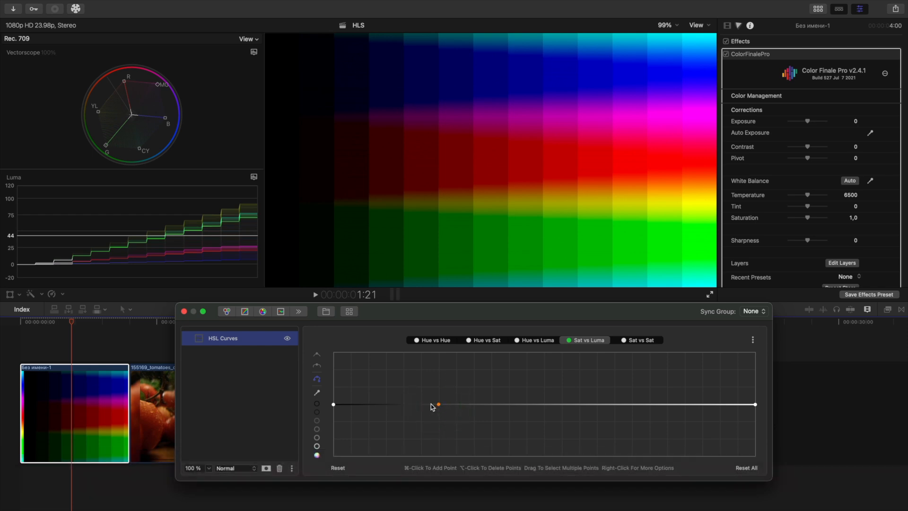
mouse_move(332, 406)
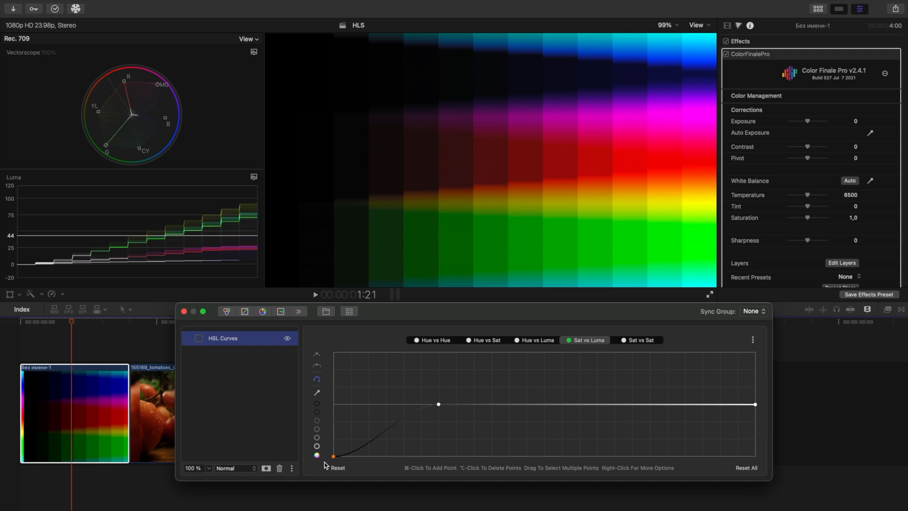
mouse_move(391, 441)
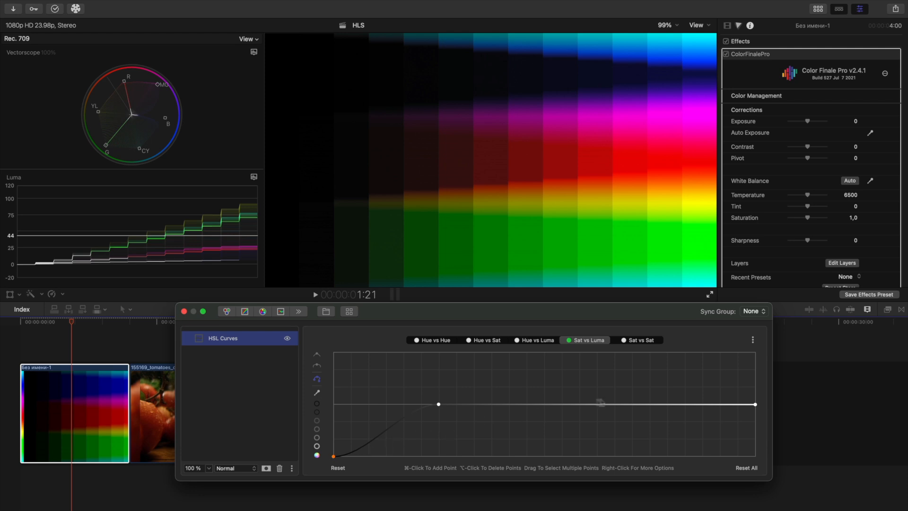
click(533, 395)
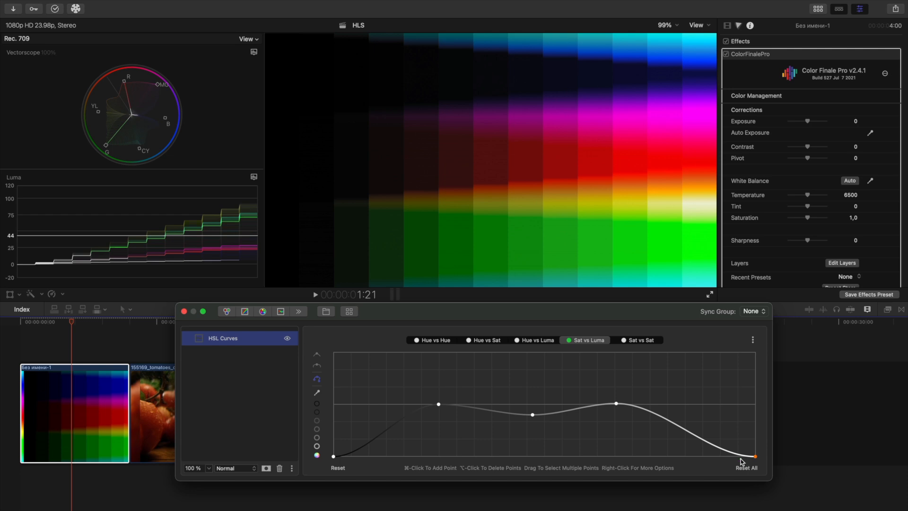
mouse_move(752, 446)
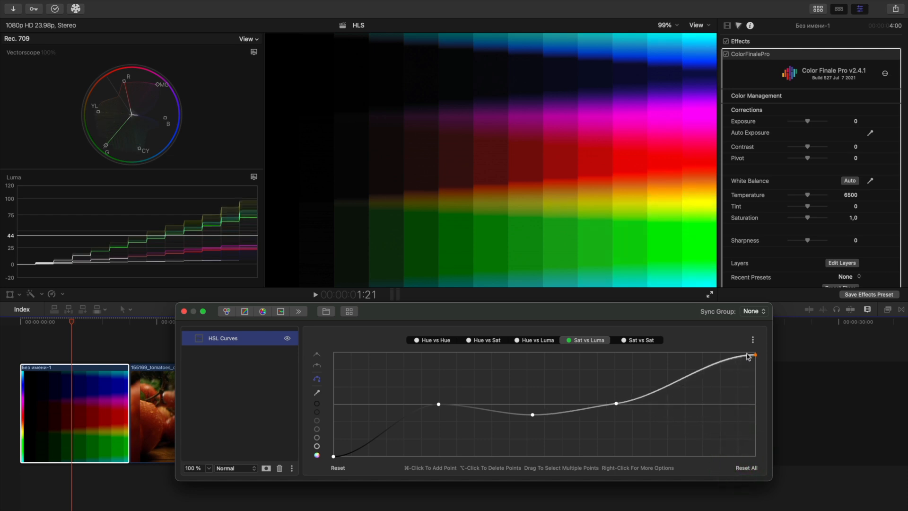
click(638, 340)
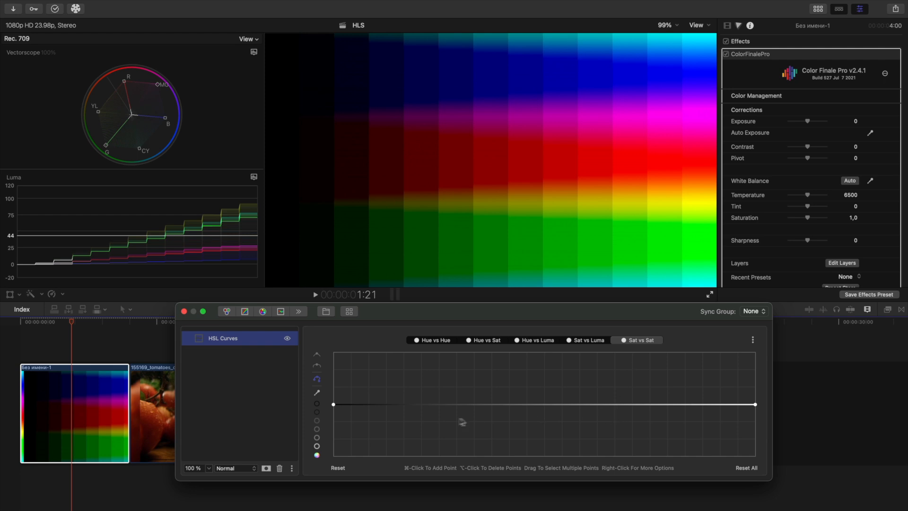
mouse_move(586, 429)
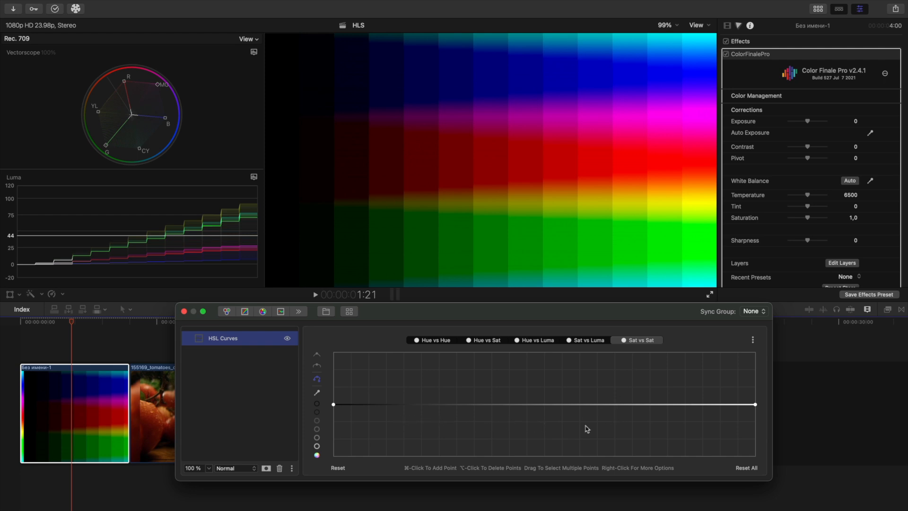
mouse_move(602, 430)
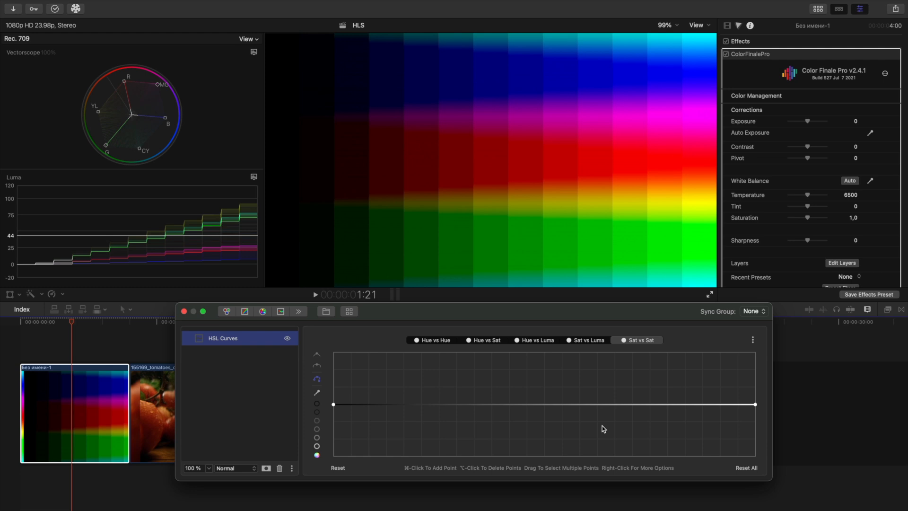
mouse_move(603, 427)
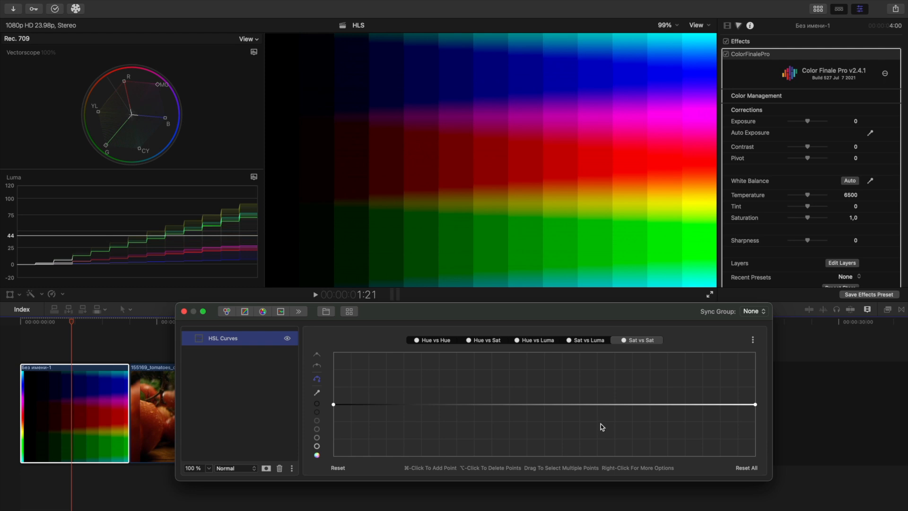
Add points at the high- and low-saturation ends of the Sat vs Sat curve to reshape it.
click(562, 404)
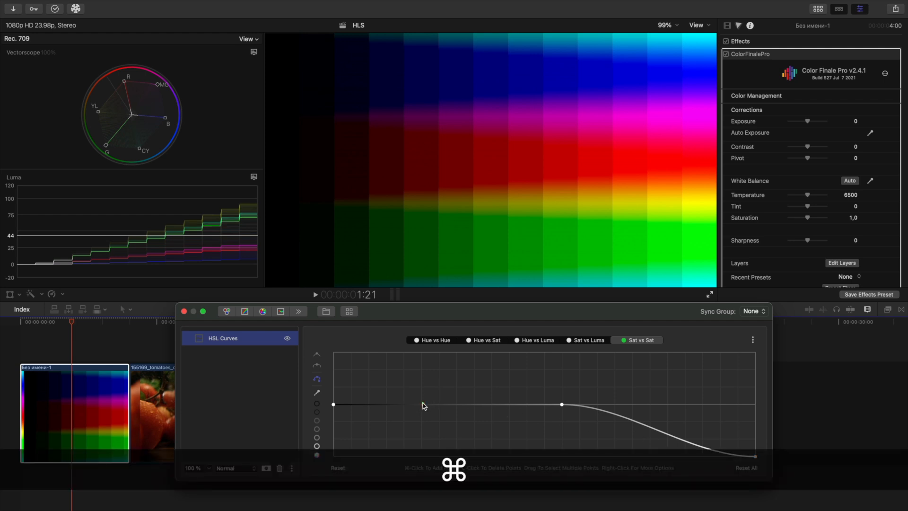
click(333, 403)
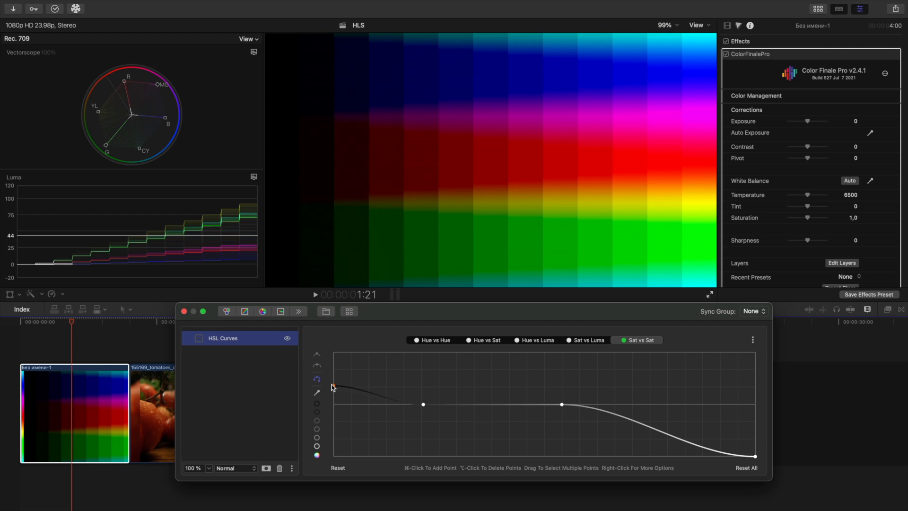